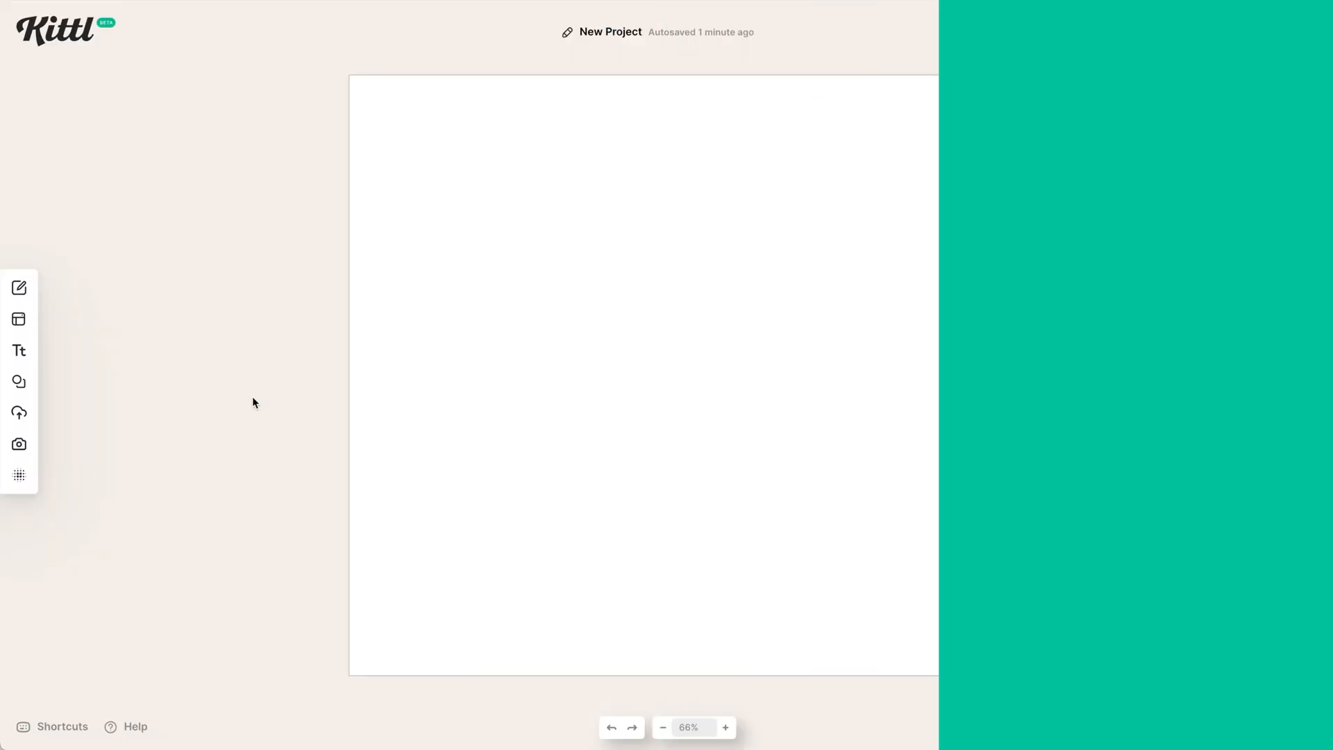
Add the polar bear illustration from the Elements library, enlarge it, then remove it again.
click(19, 381)
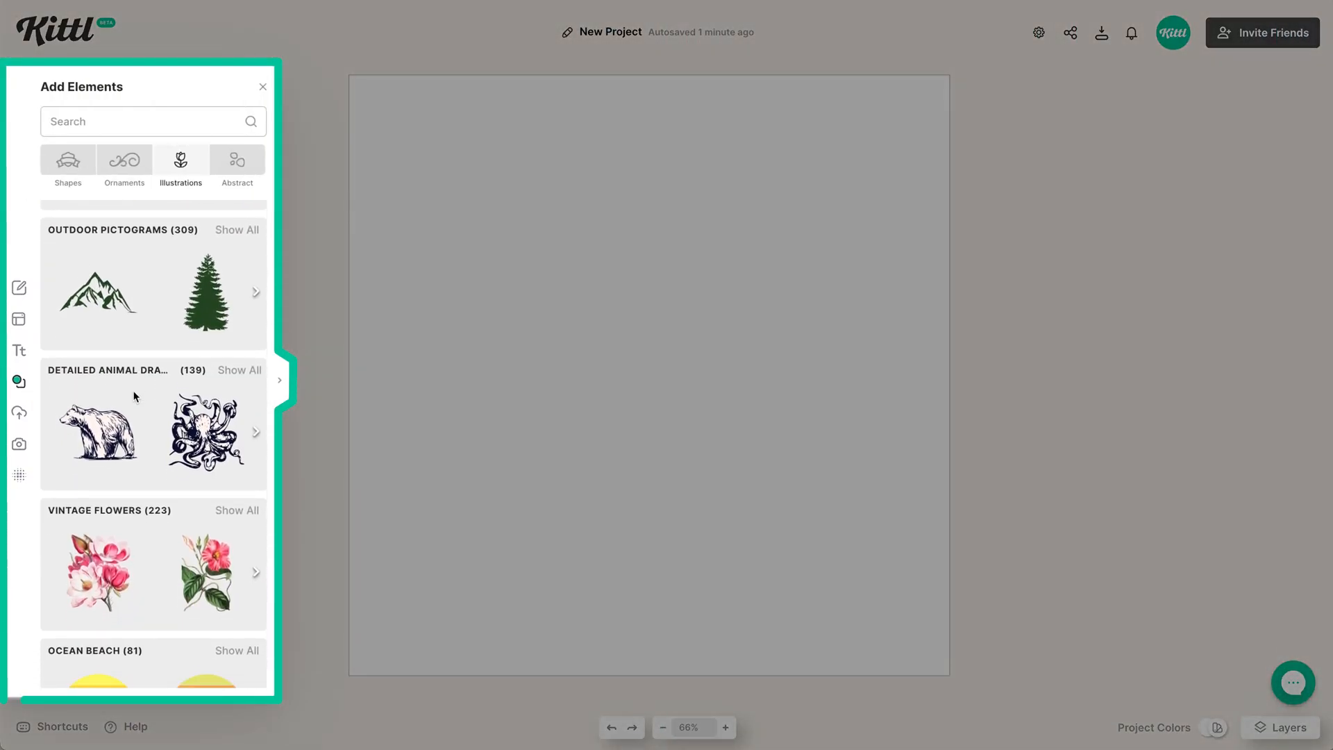
click(97, 432)
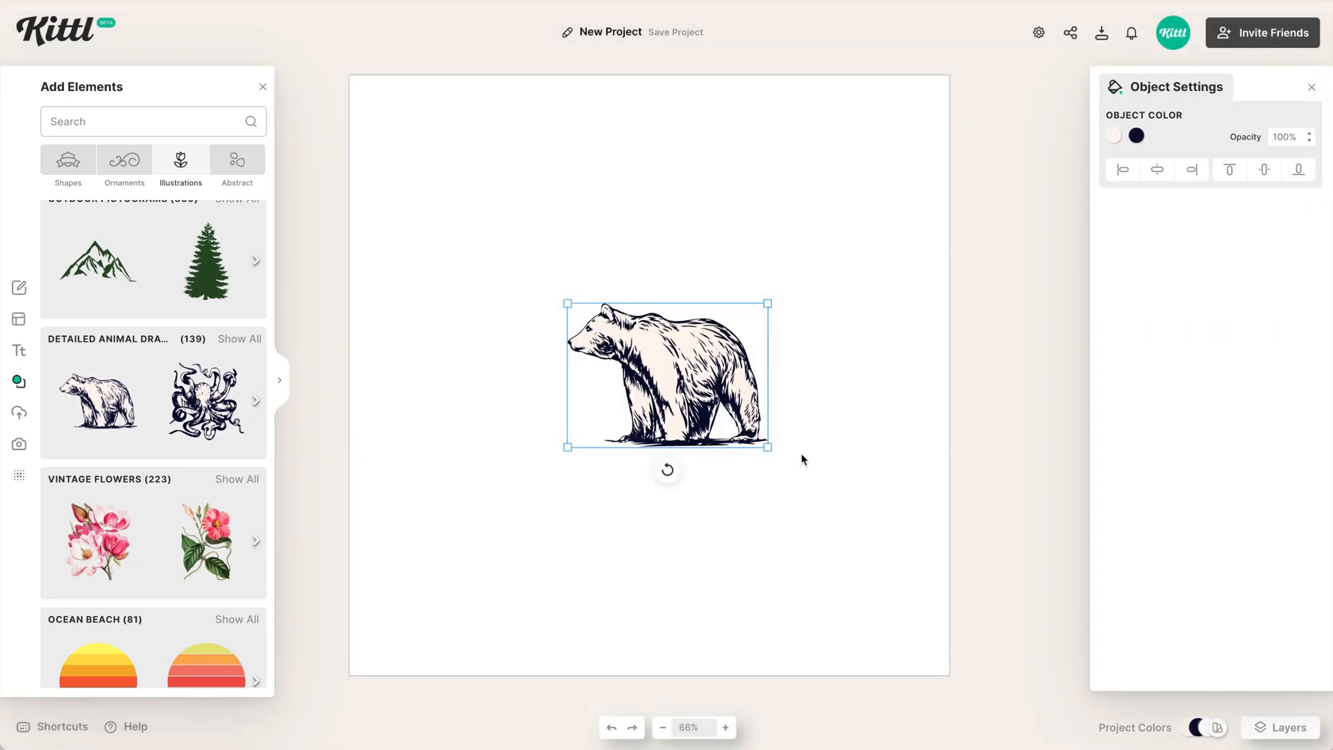
drag(768, 448, 898, 545)
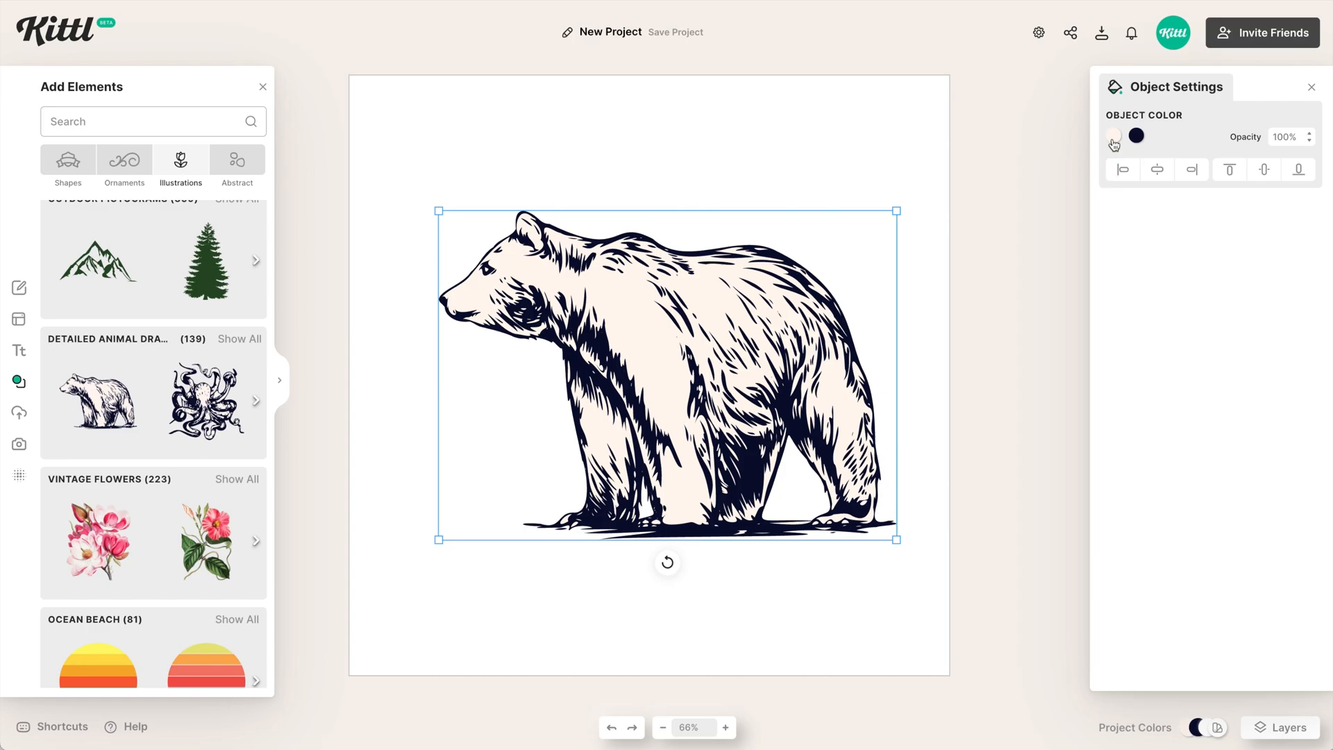
click(1114, 137)
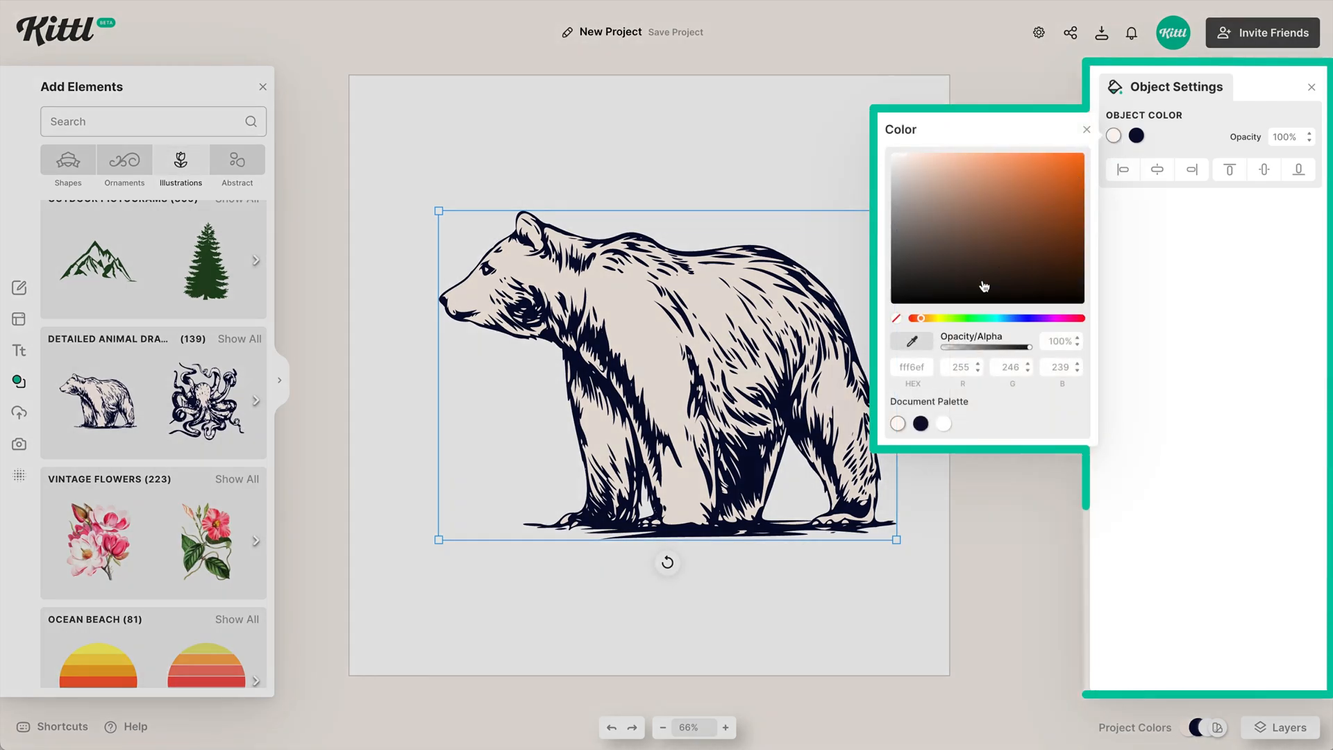
click(919, 424)
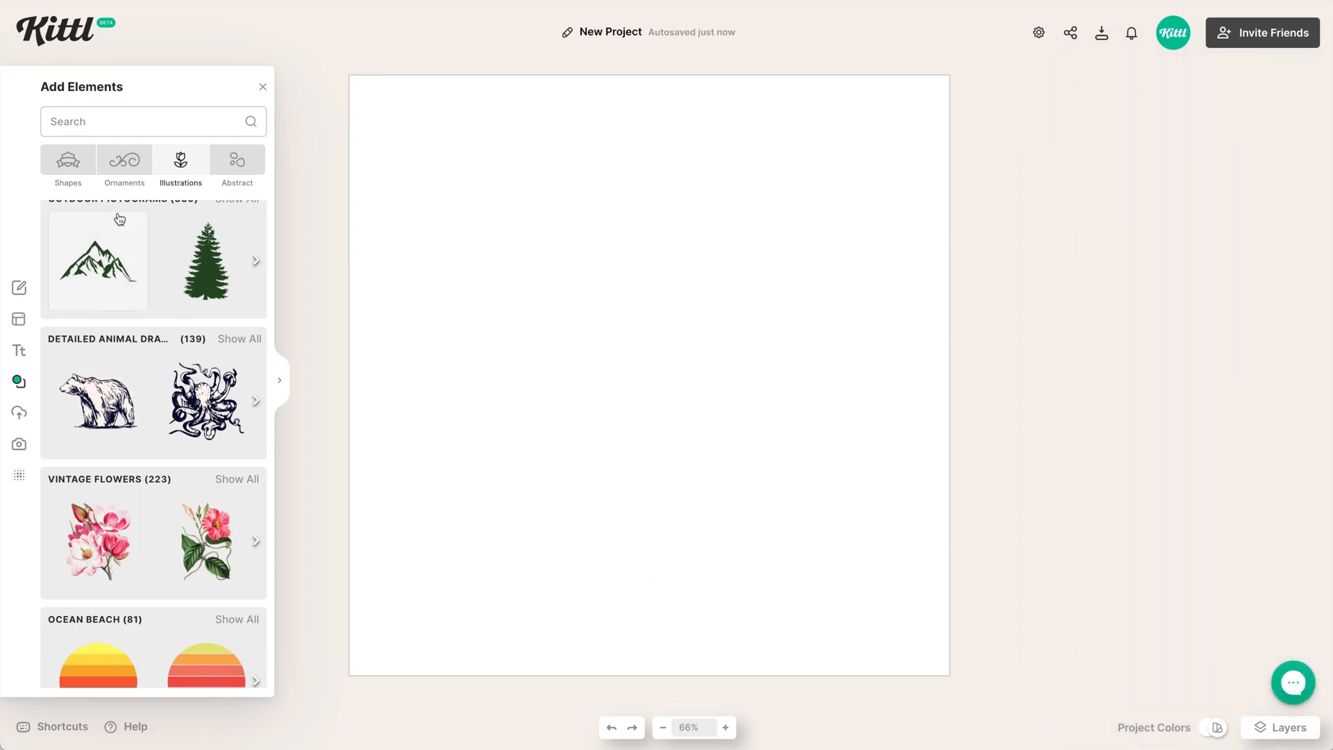
Search the elements for 'head' and place the brown head-profile silhouette large on the canvas.
text(head)
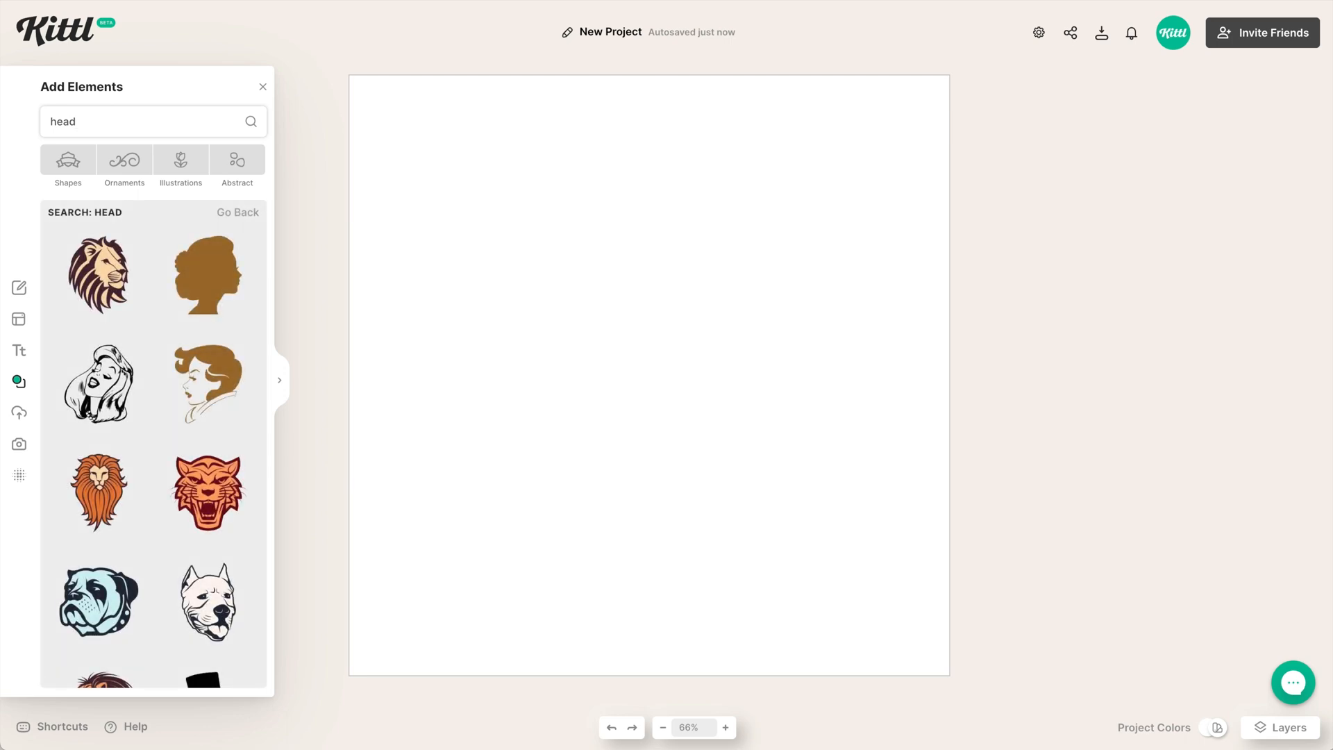
scroll(down, 3)
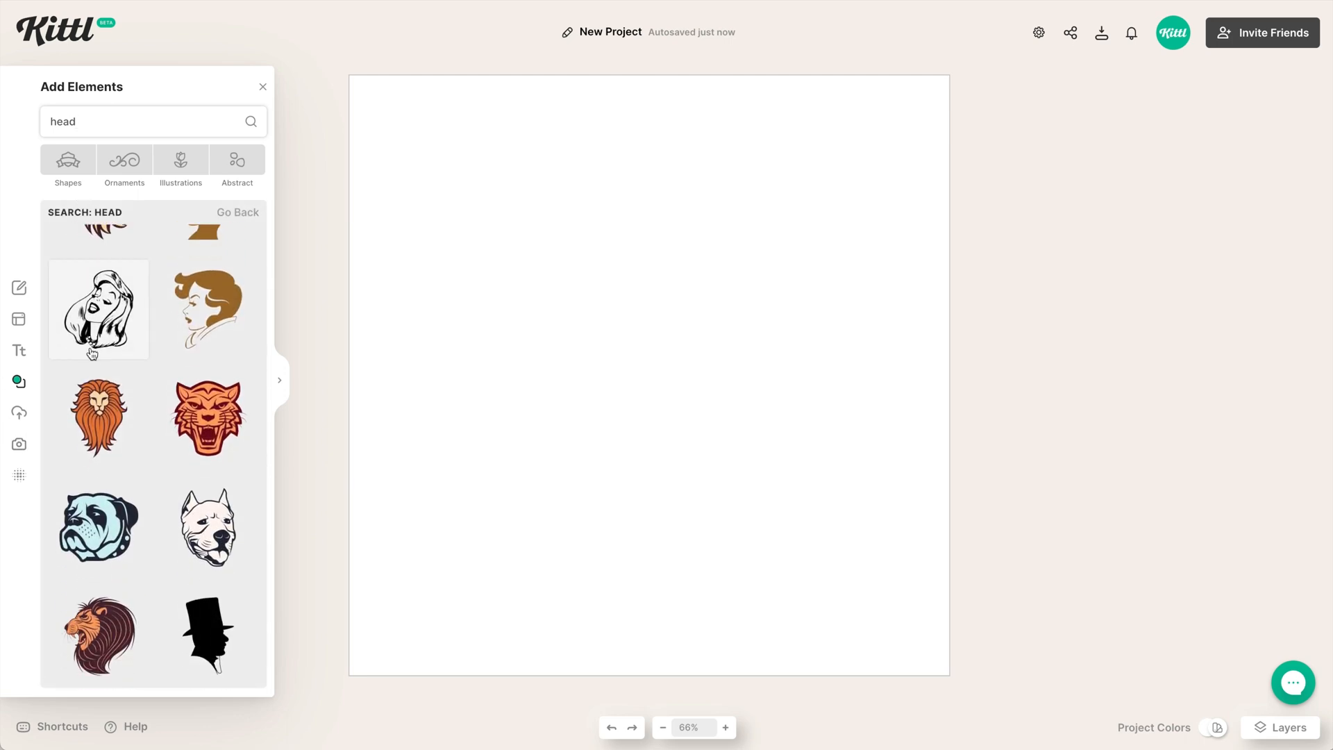
scroll(down, 3)
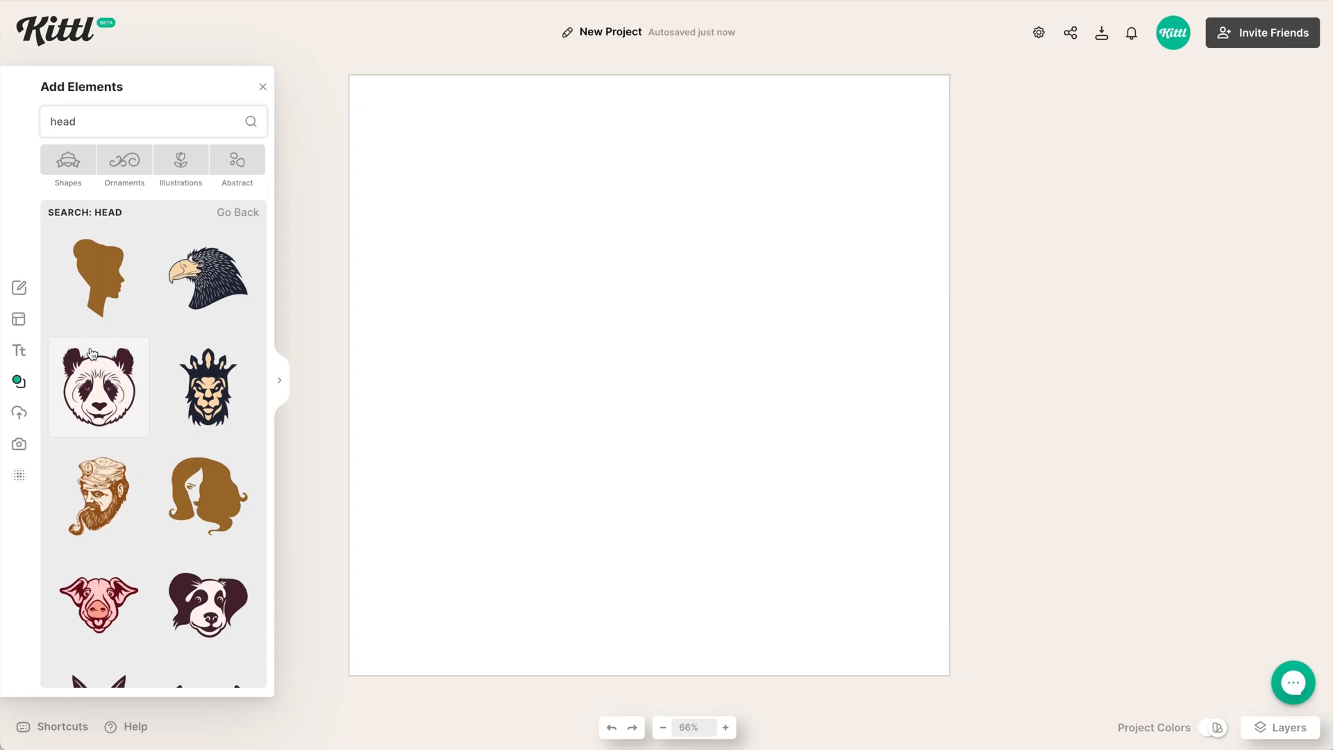
scroll(down, 3)
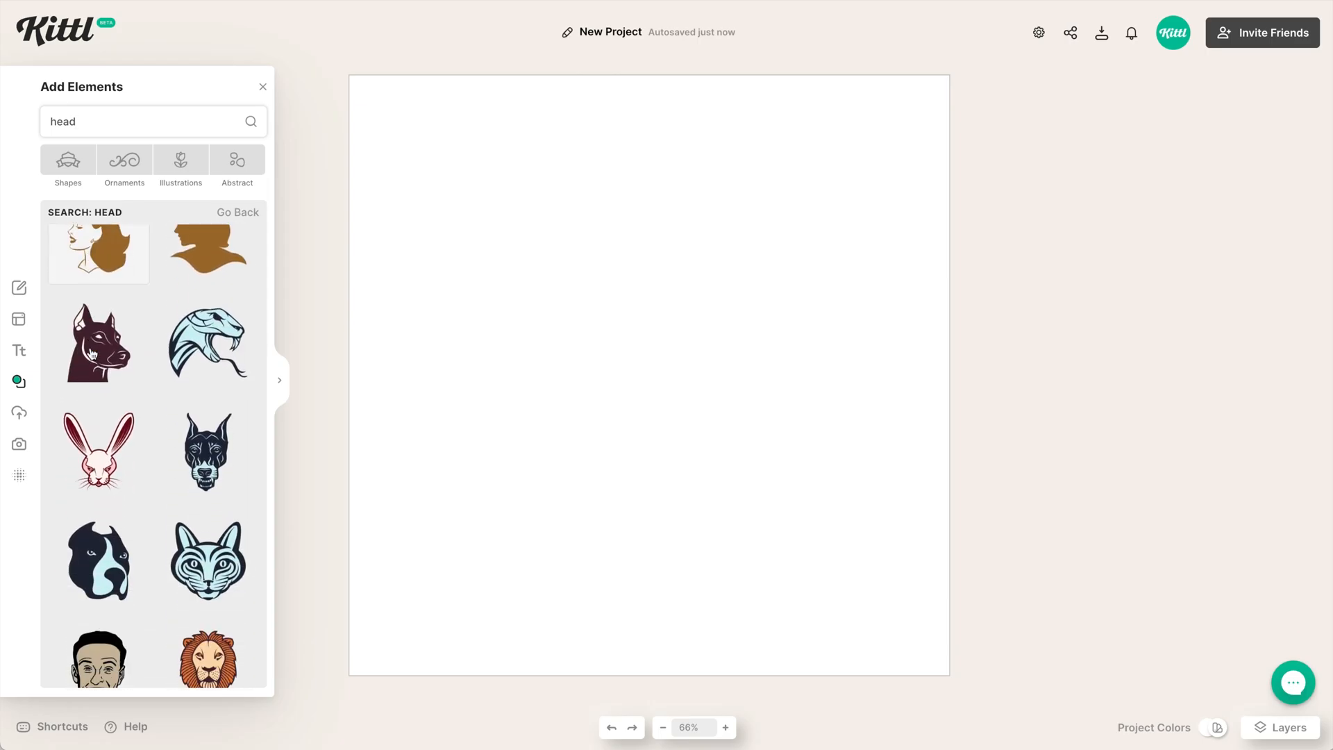
scroll(down, 3)
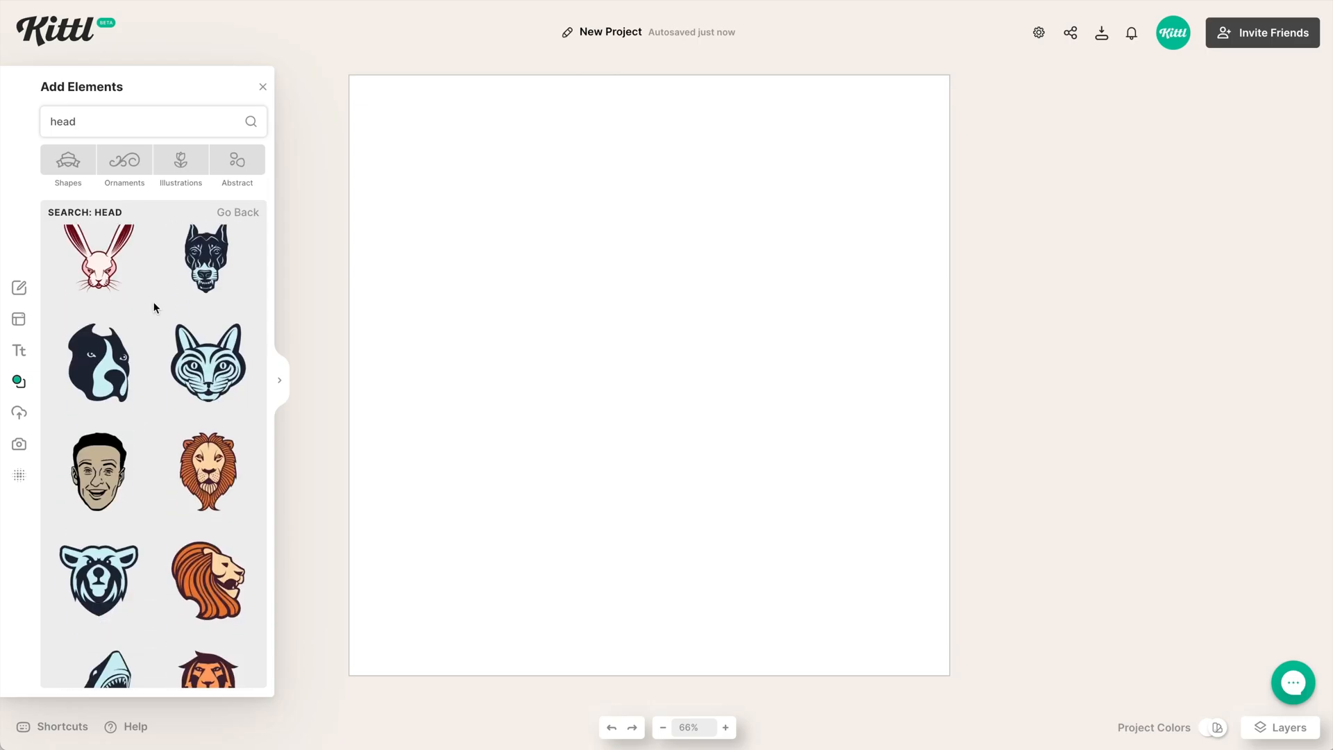
scroll(down, 3)
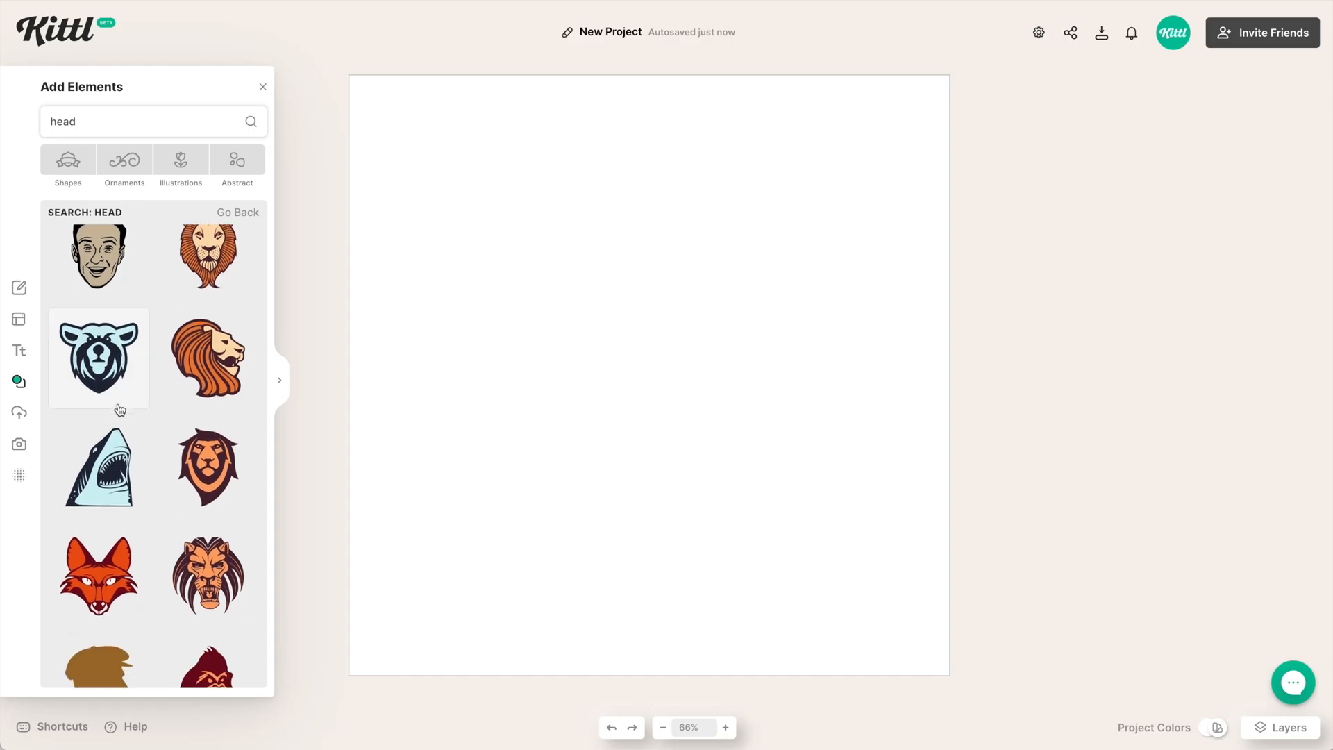
scroll(down, 3)
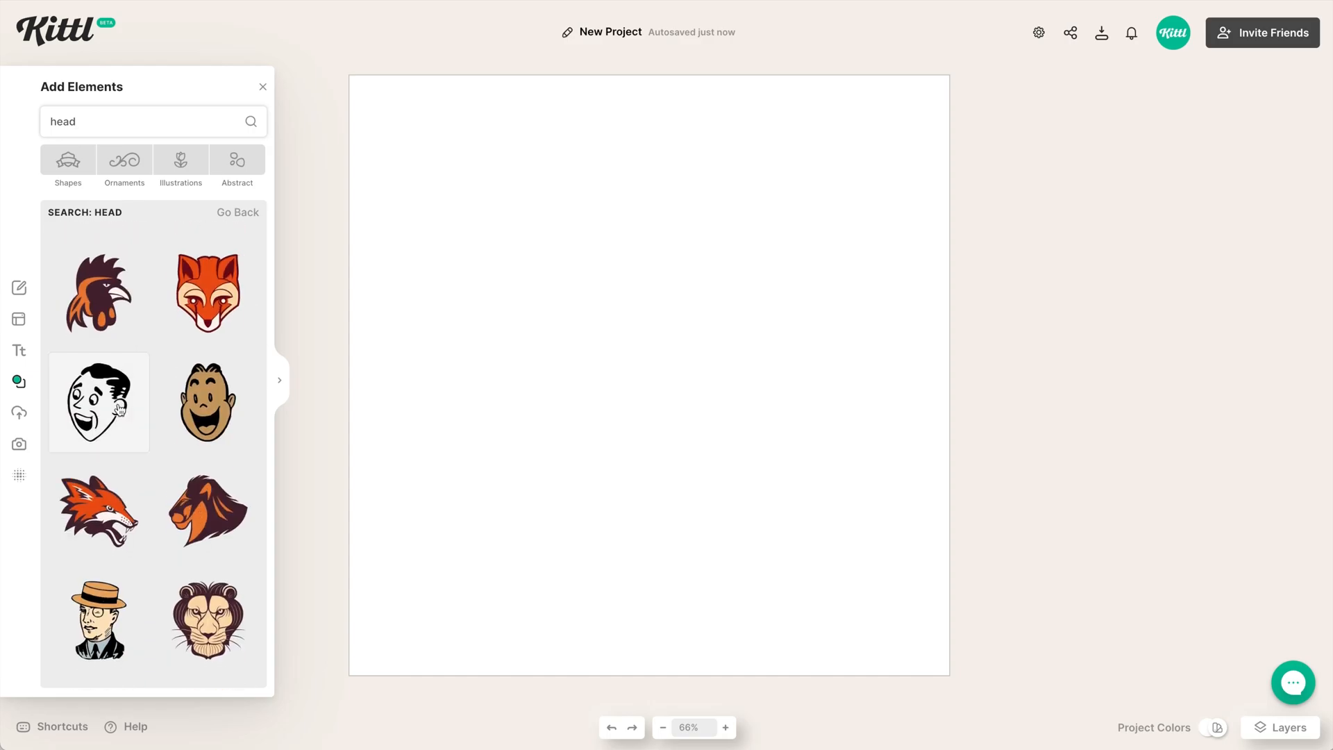
scroll(down, 3)
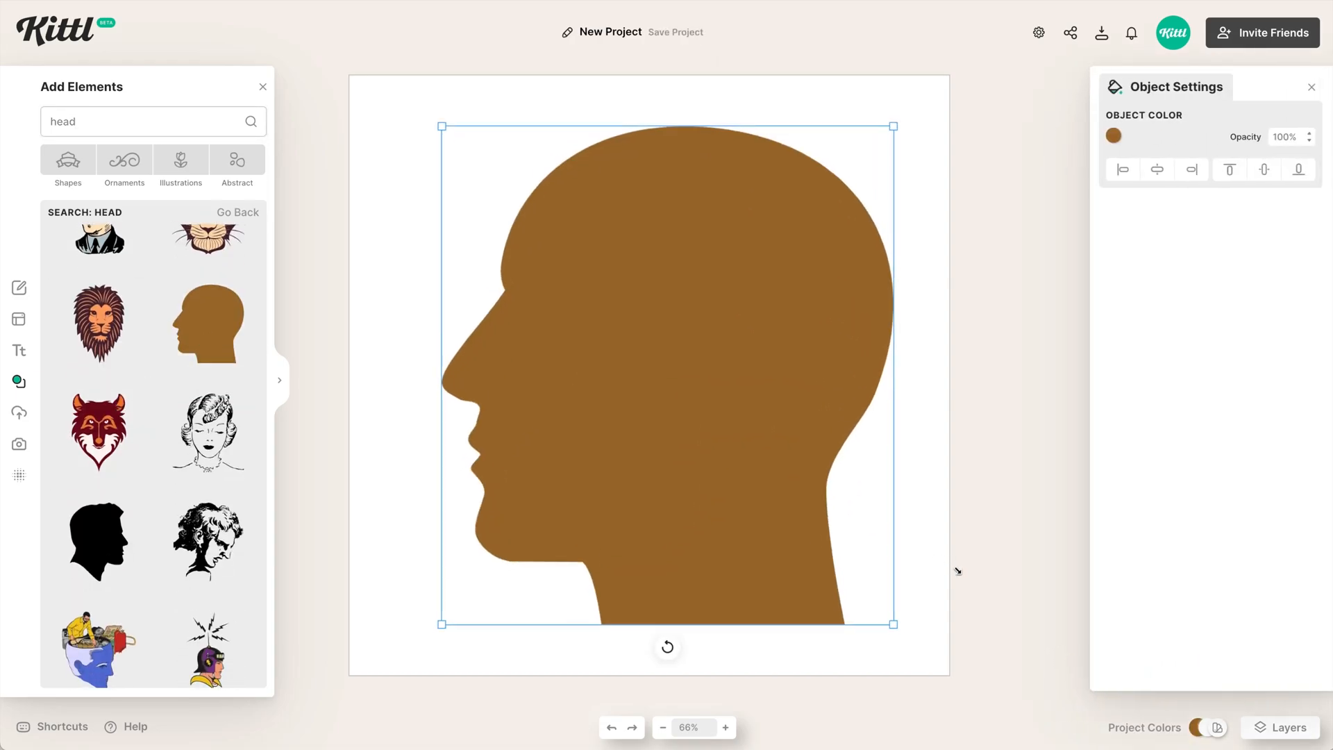
Reposition the head silhouette and recolour it dark navy.
drag(957, 571, 766, 476)
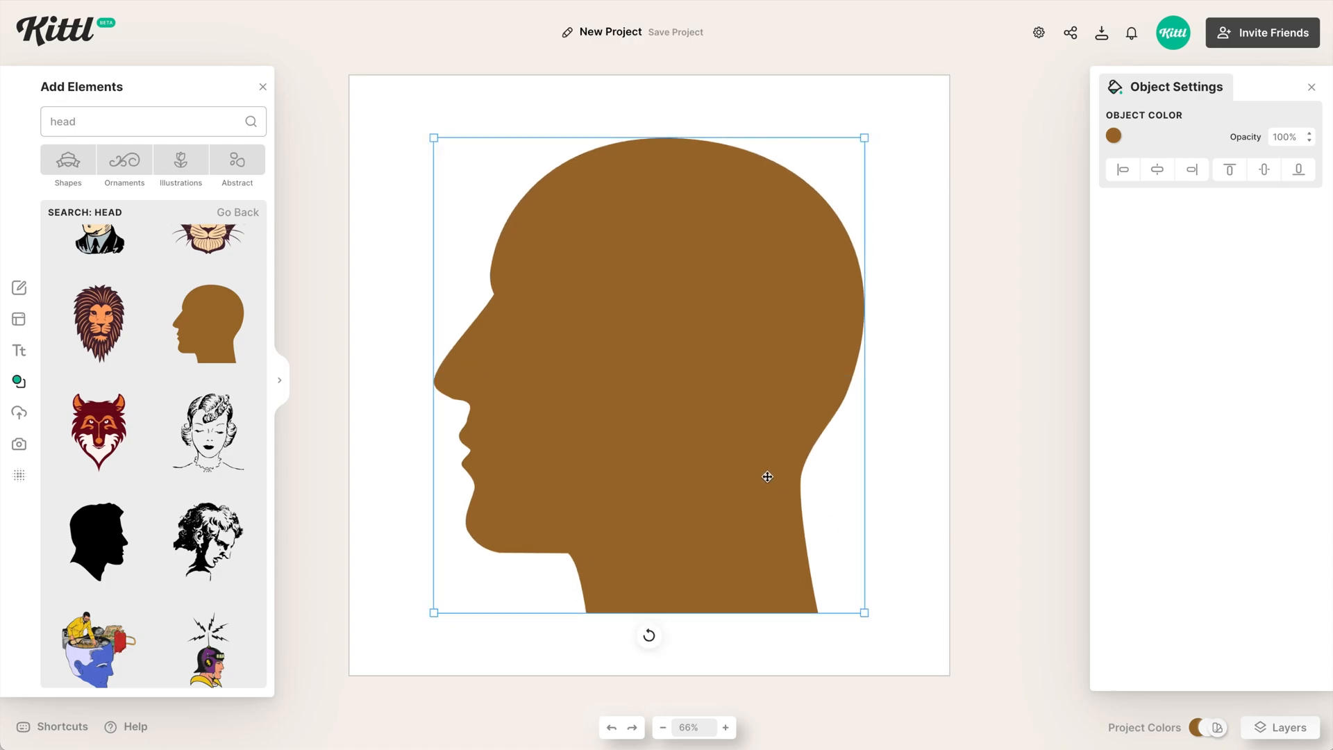
click(1114, 136)
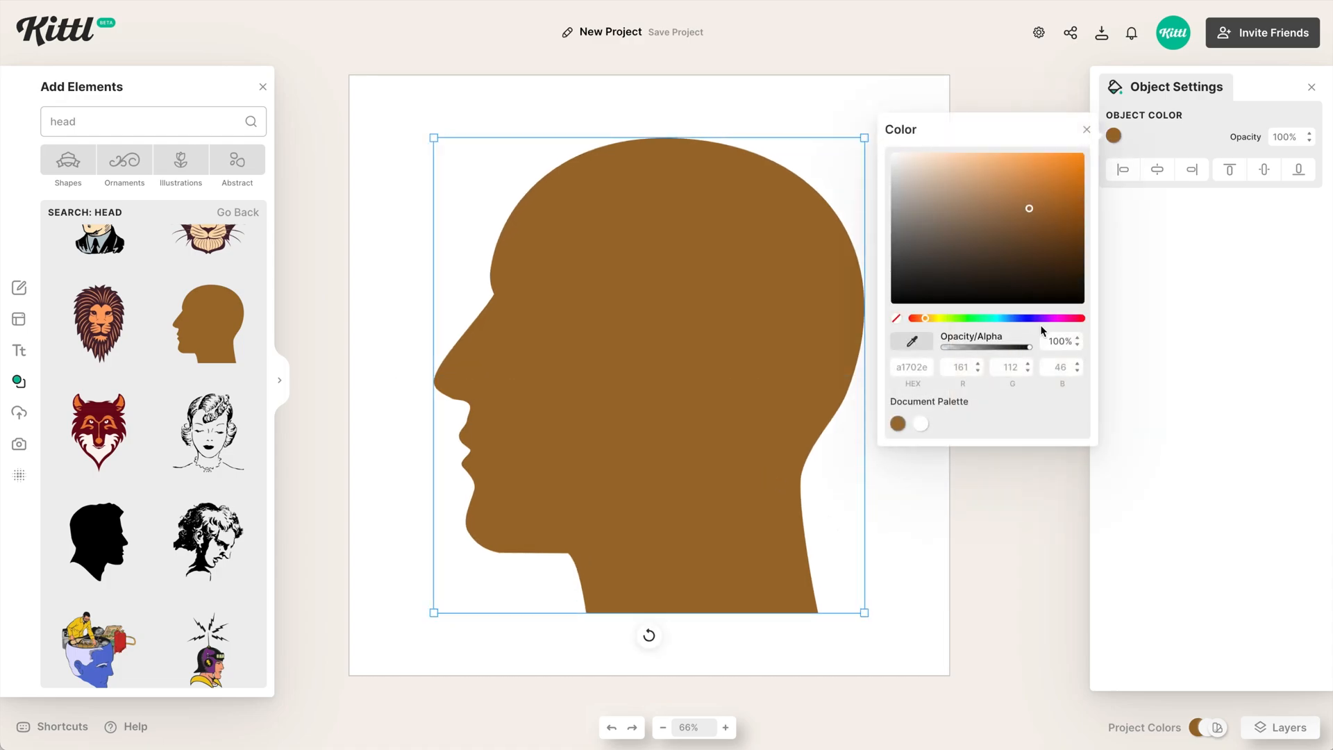
click(1030, 283)
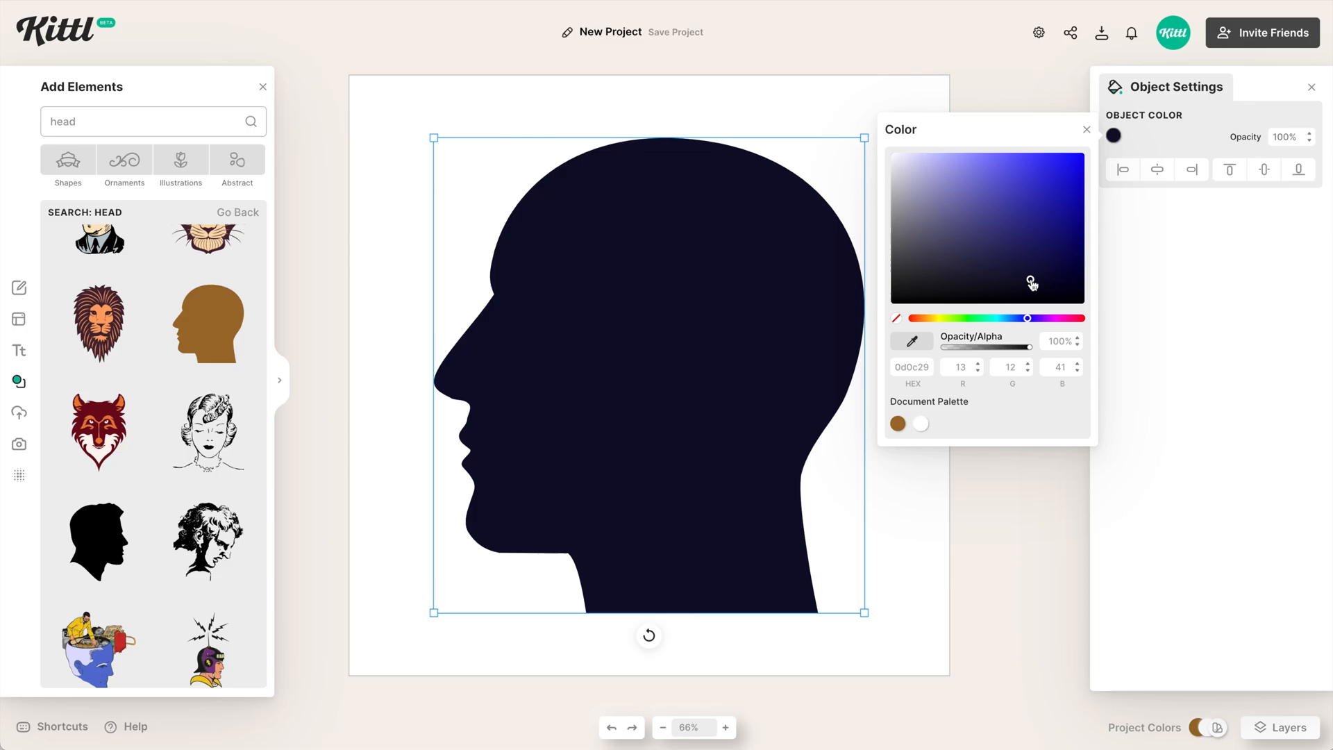
click(1086, 131)
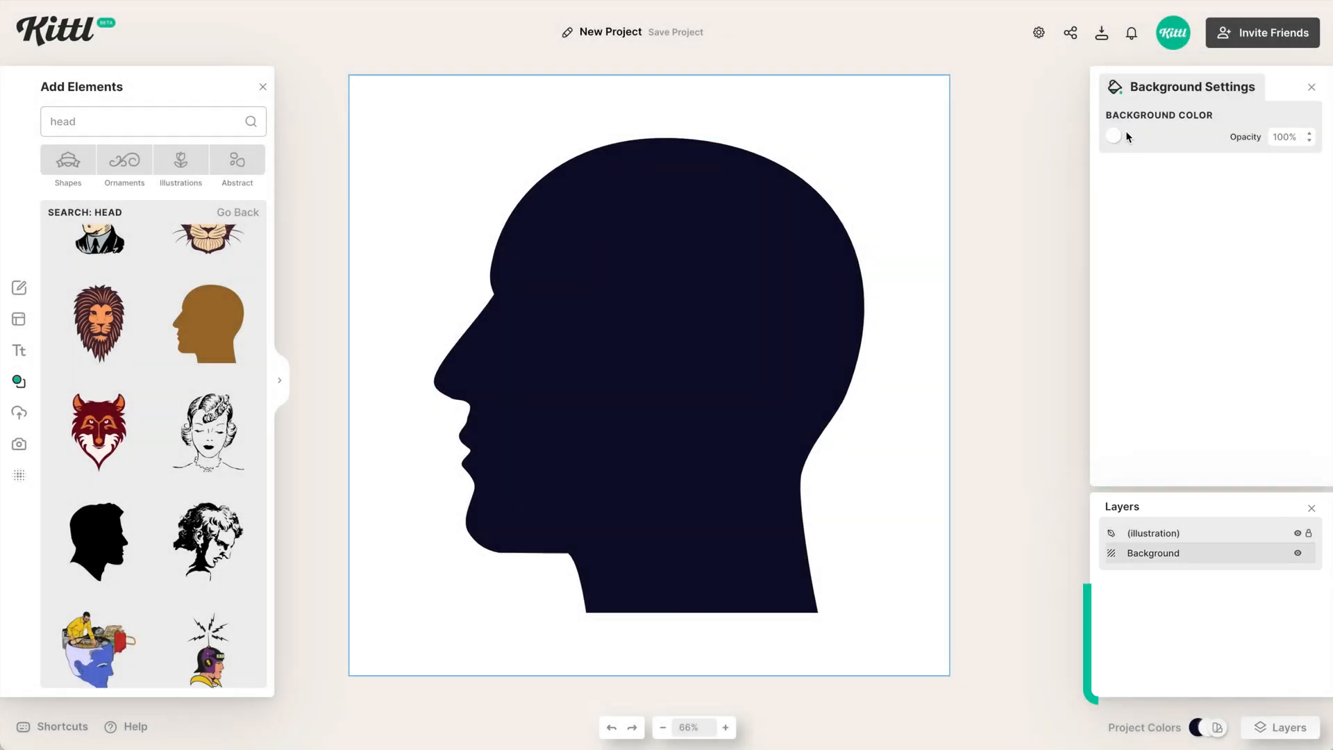
Make the background orange and add a new Headline text on the head.
click(1113, 136)
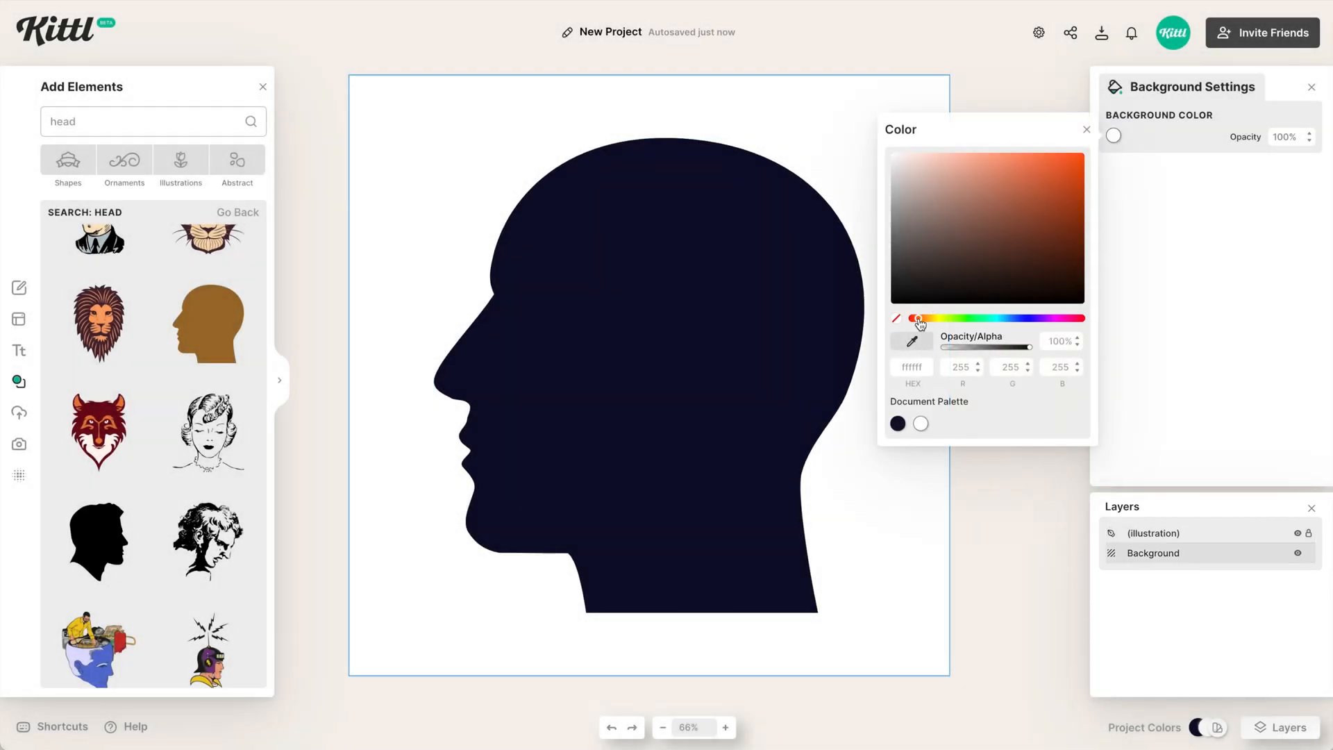
click(1054, 165)
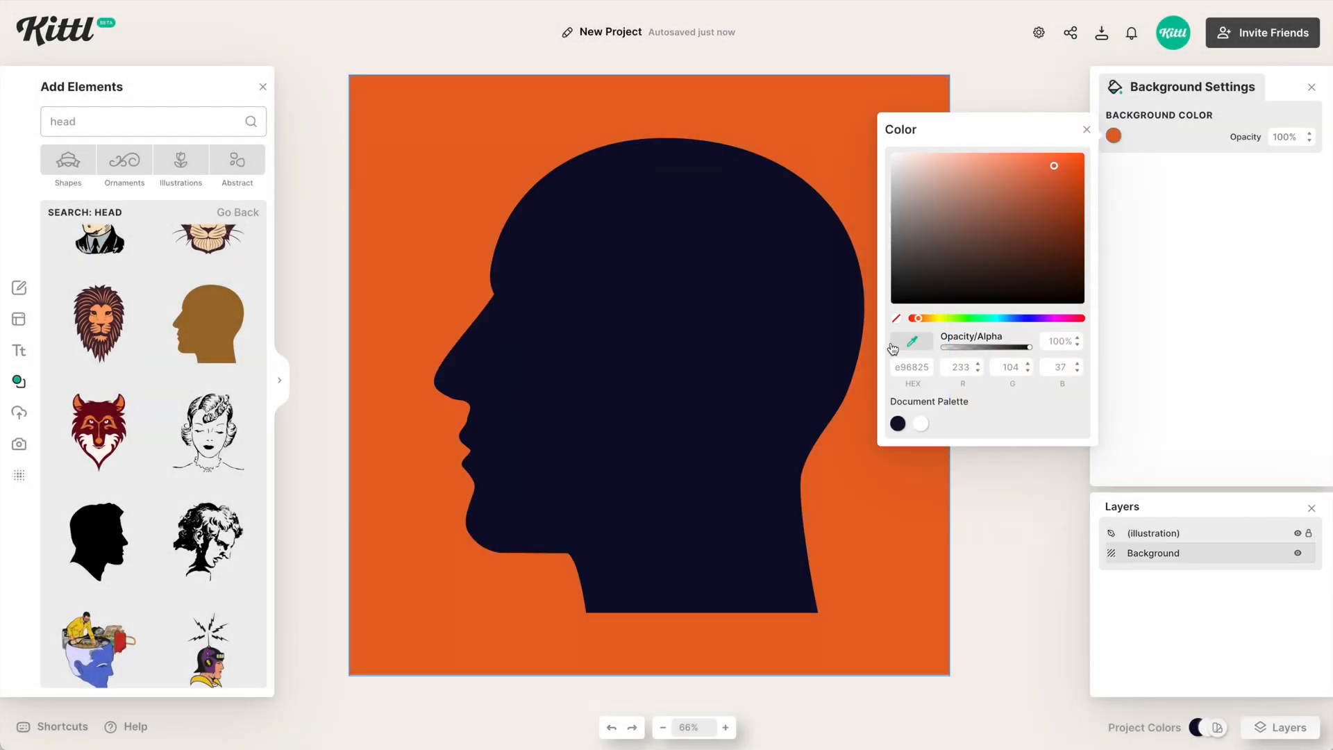
click(861, 521)
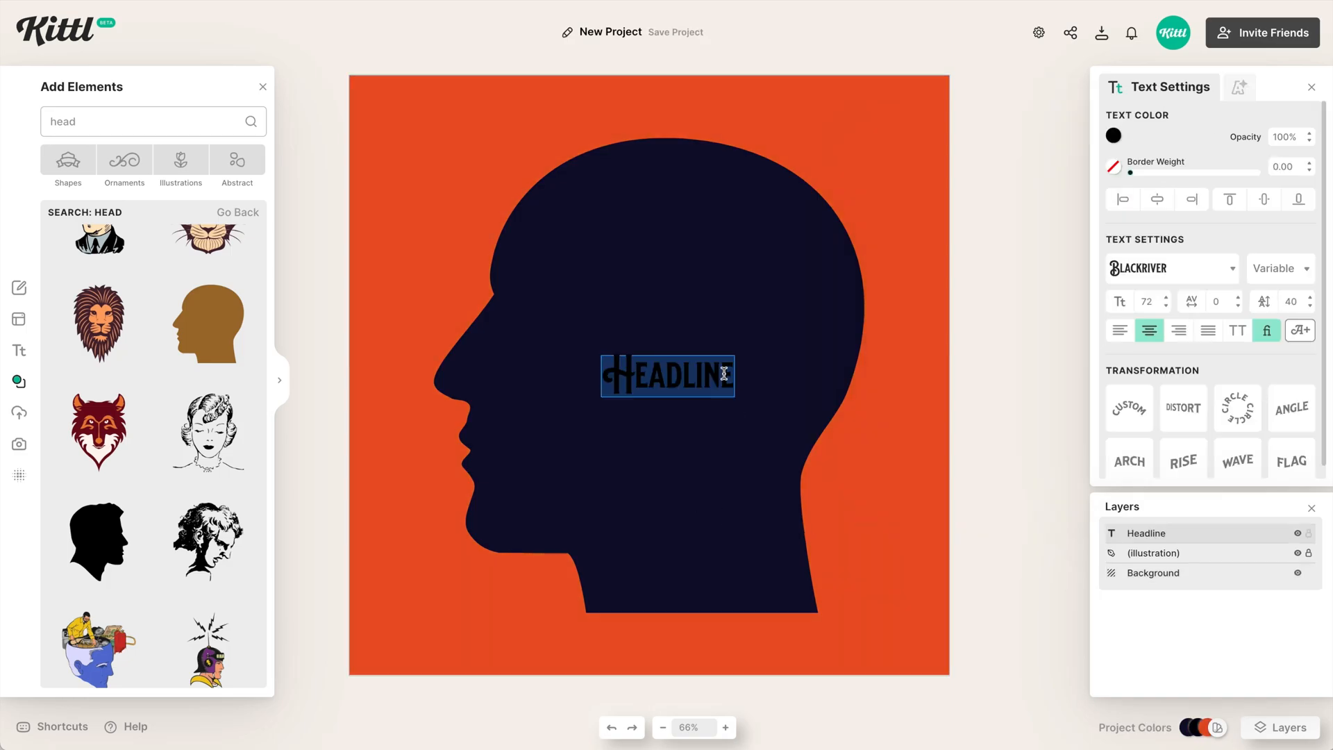
Change the headline to 'WHERE YOUR' in orange and set it in the Sundaze typeface.
click(262, 86)
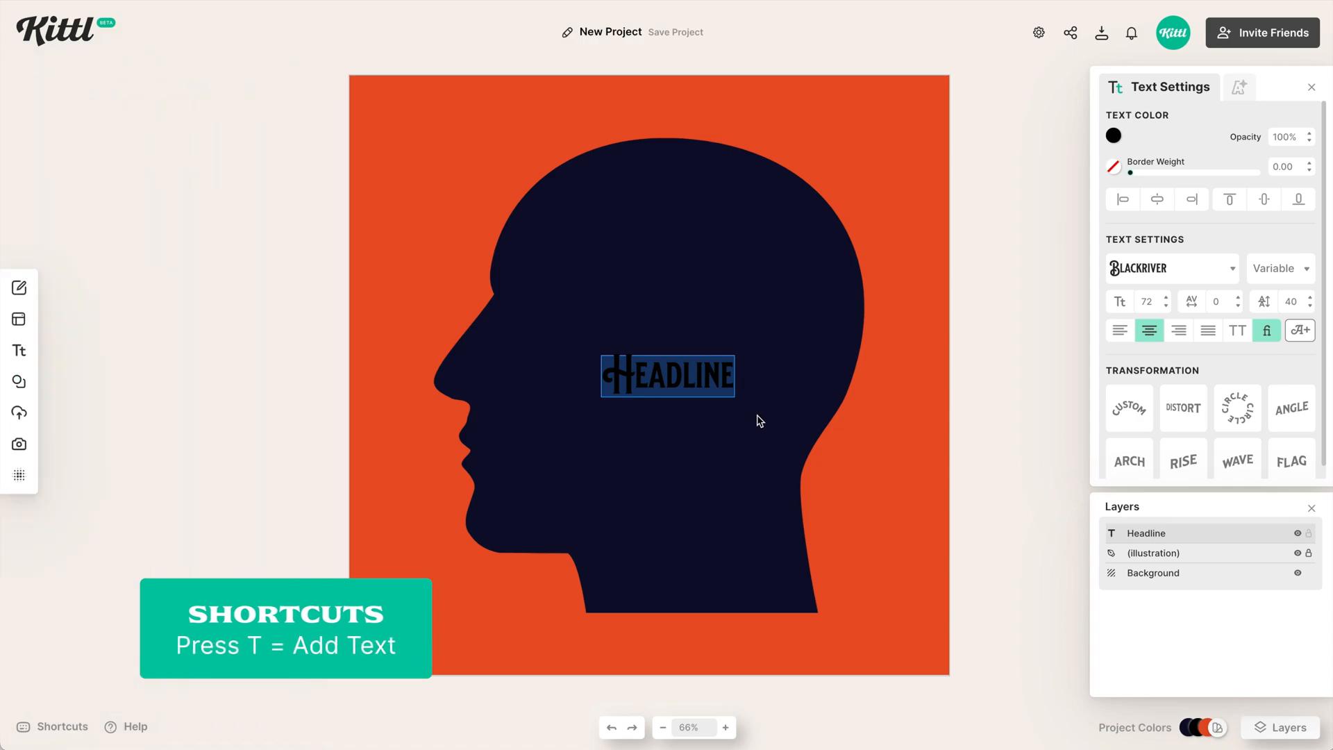
text(WHERE YOUR)
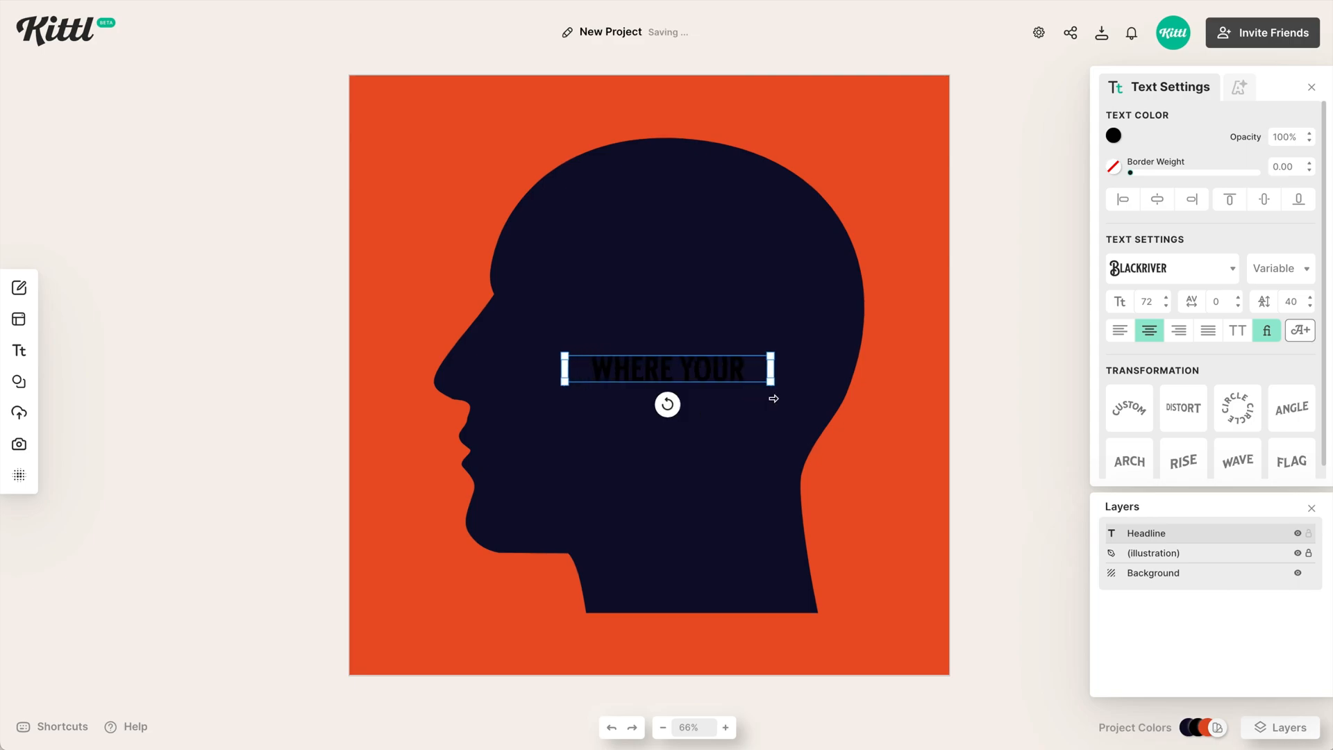
click(1114, 136)
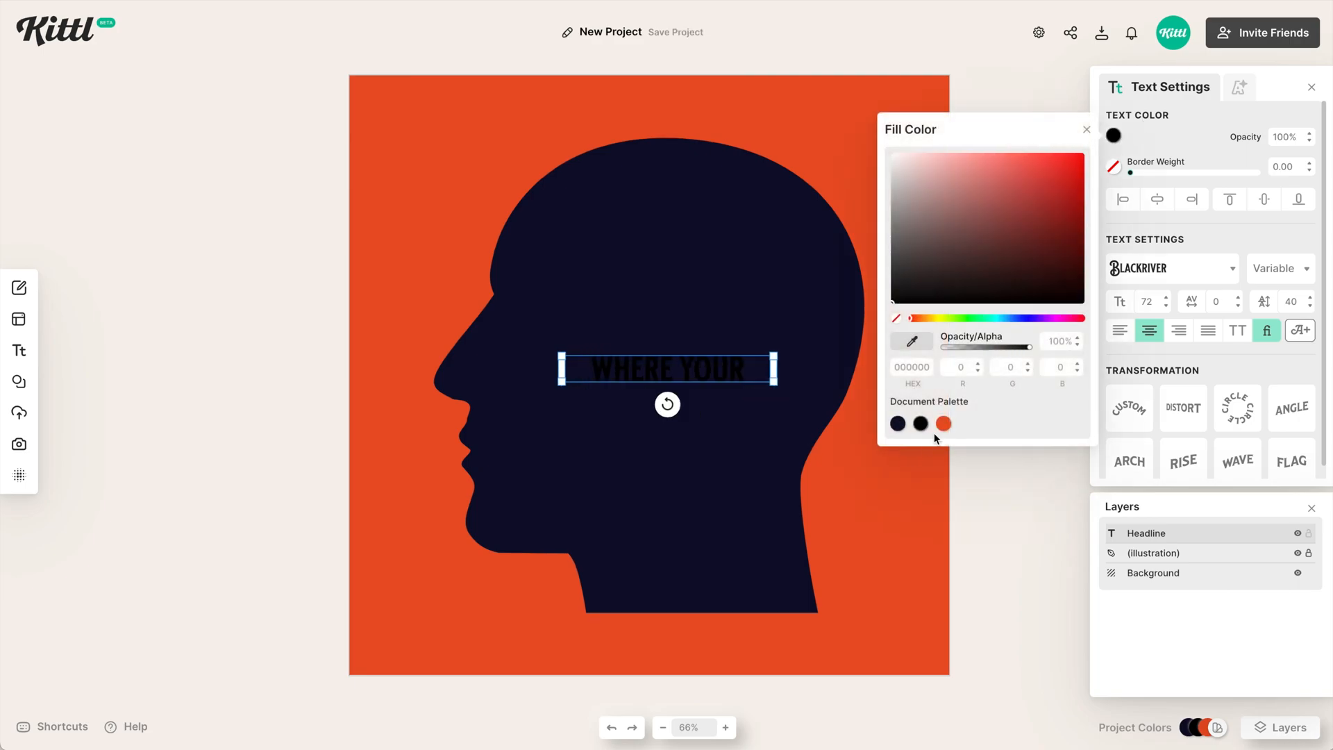
click(943, 424)
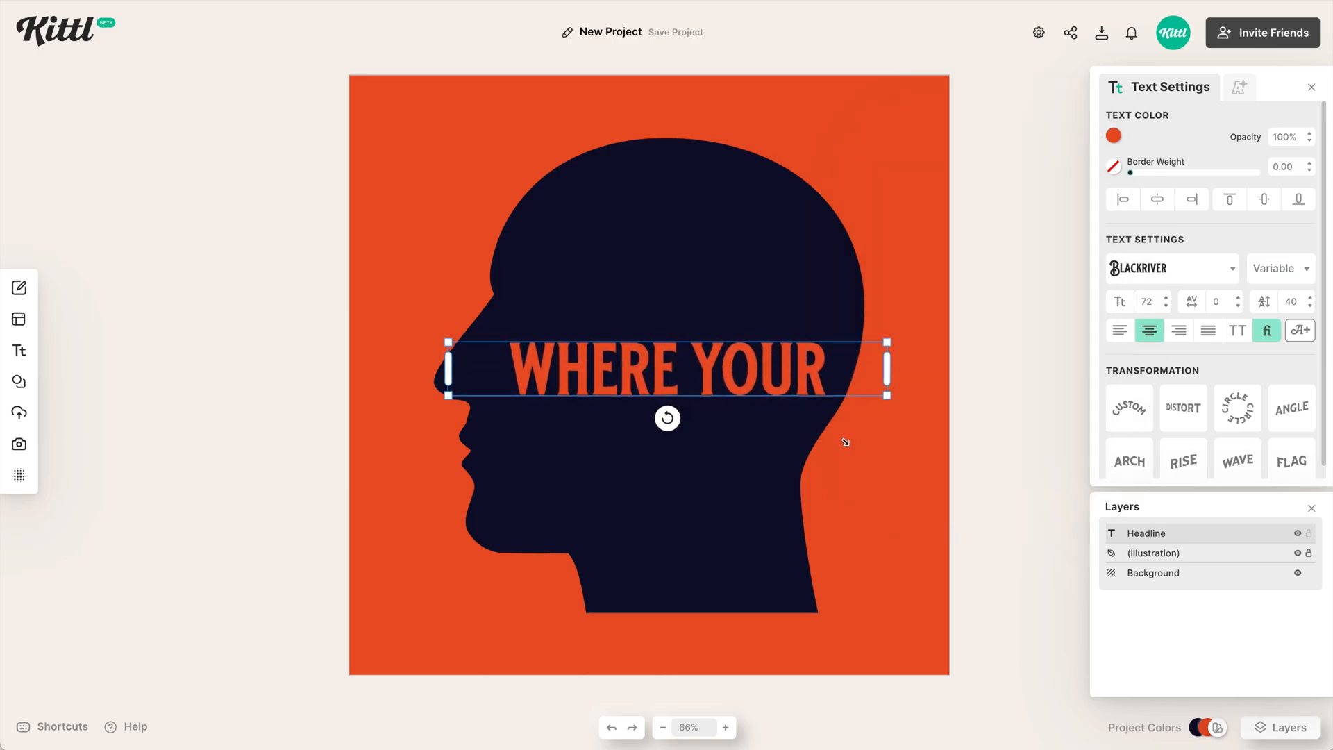
click(1172, 268)
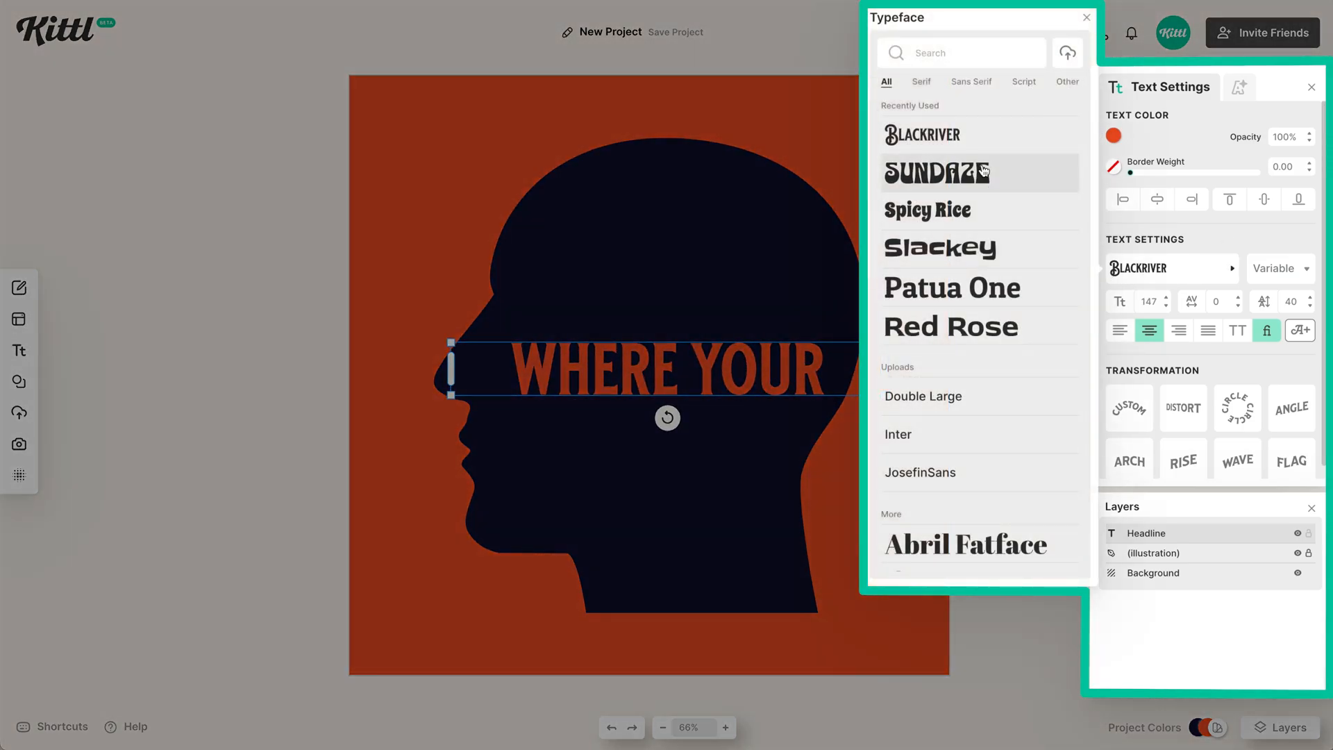
click(936, 172)
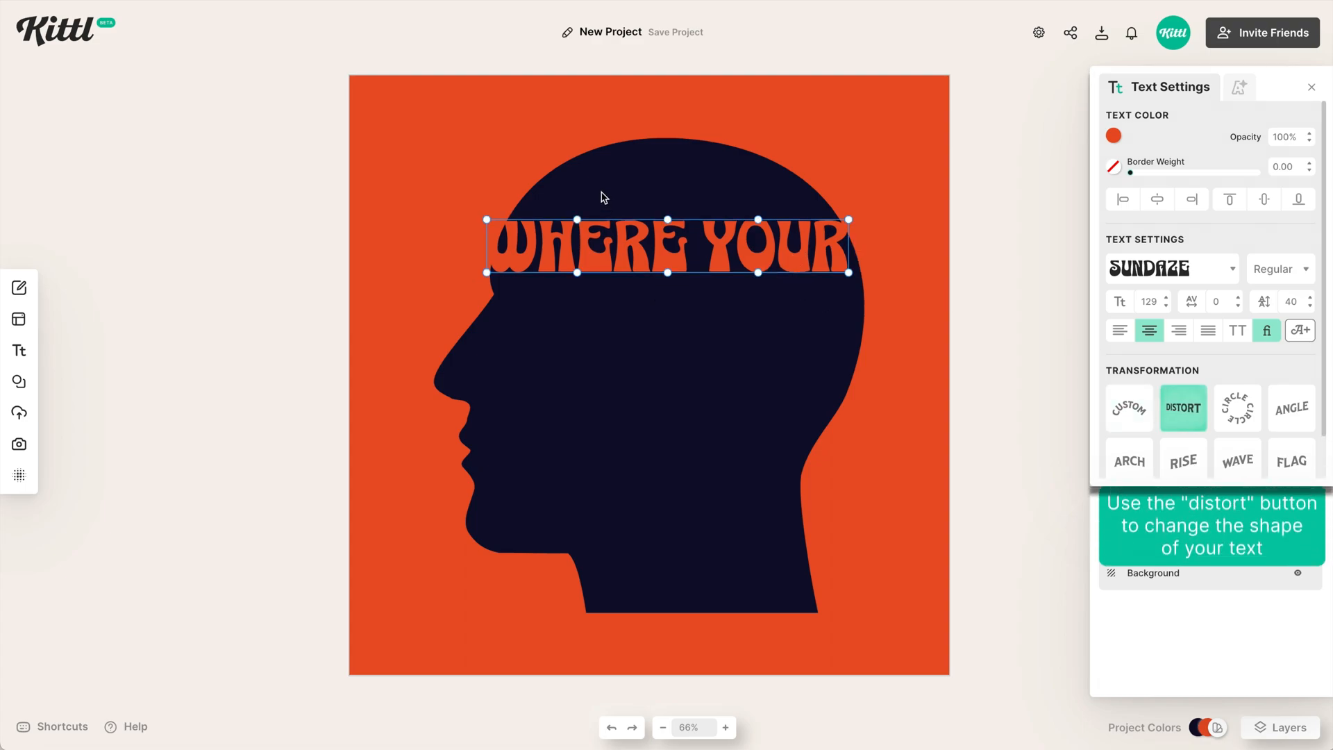
Warp WHERE YOUR so it curves along the skull from forehead to the back of the head.
drag(668, 218, 671, 158)
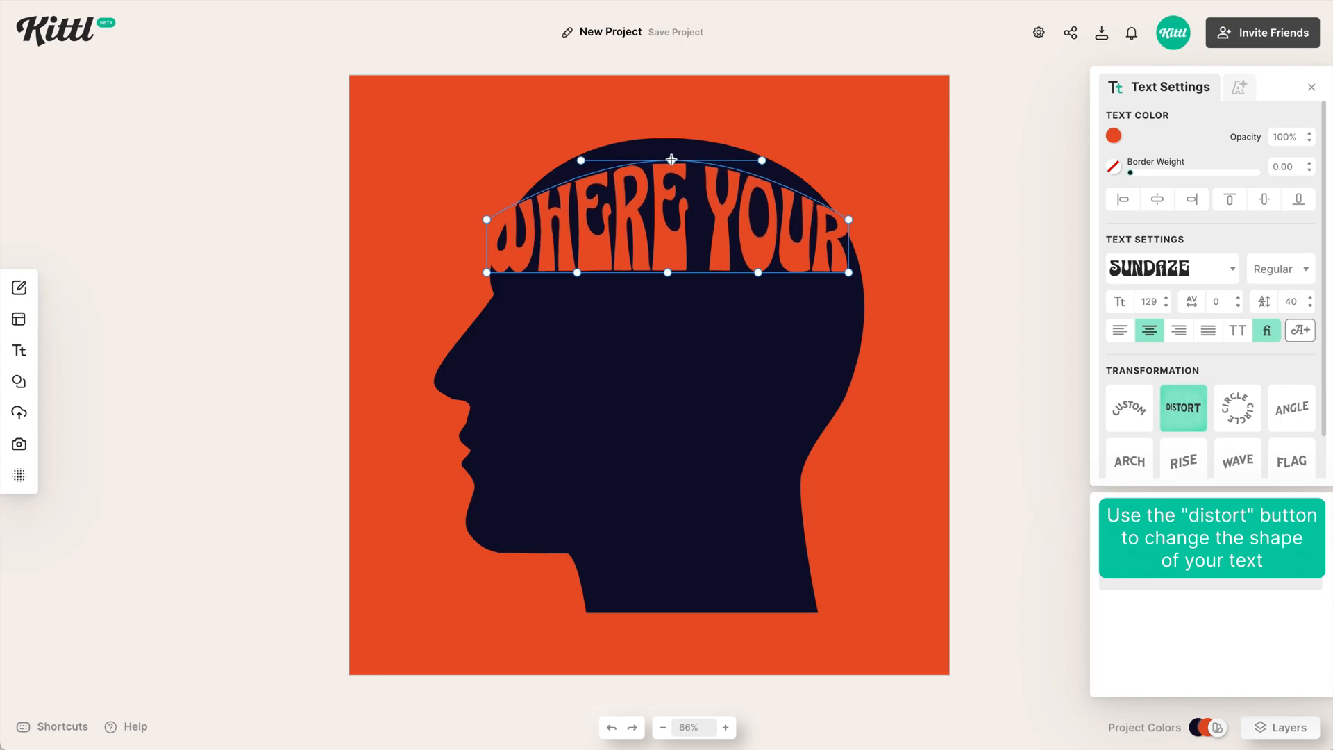
drag(488, 217, 488, 217)
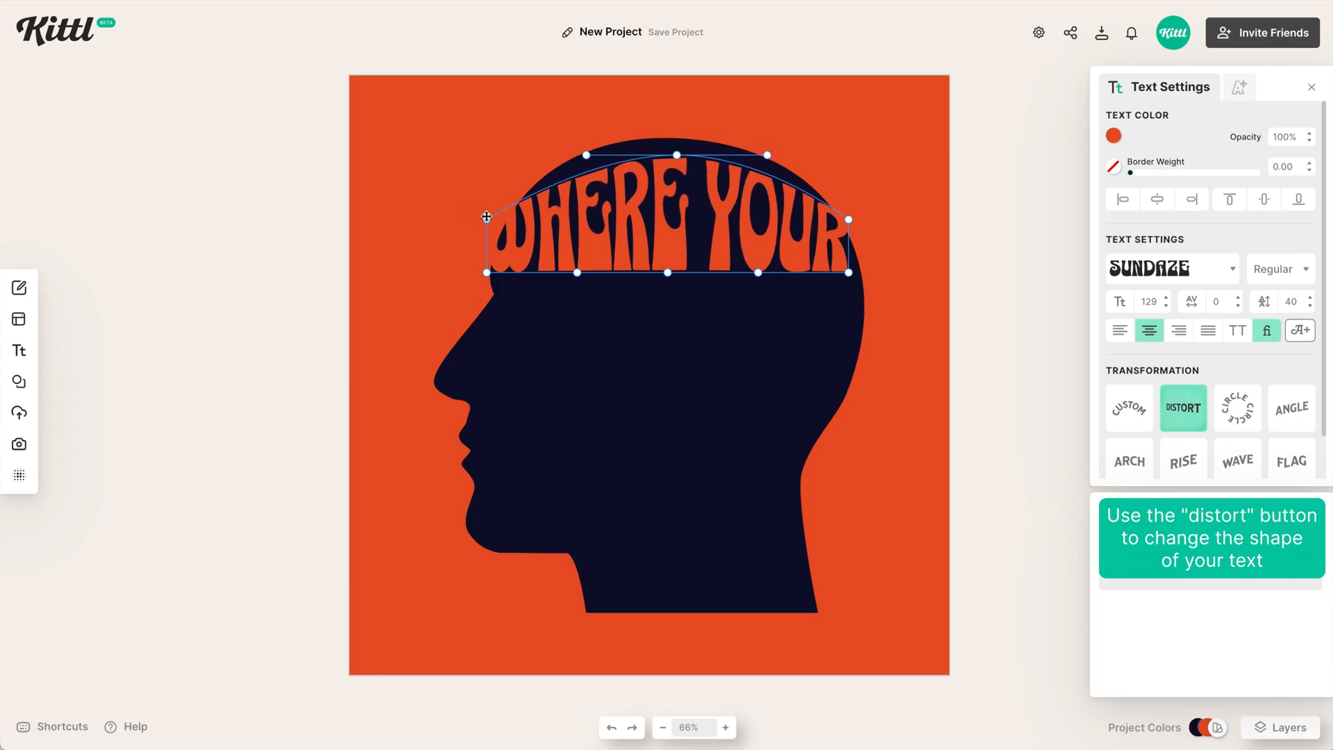
drag(486, 216, 505, 286)
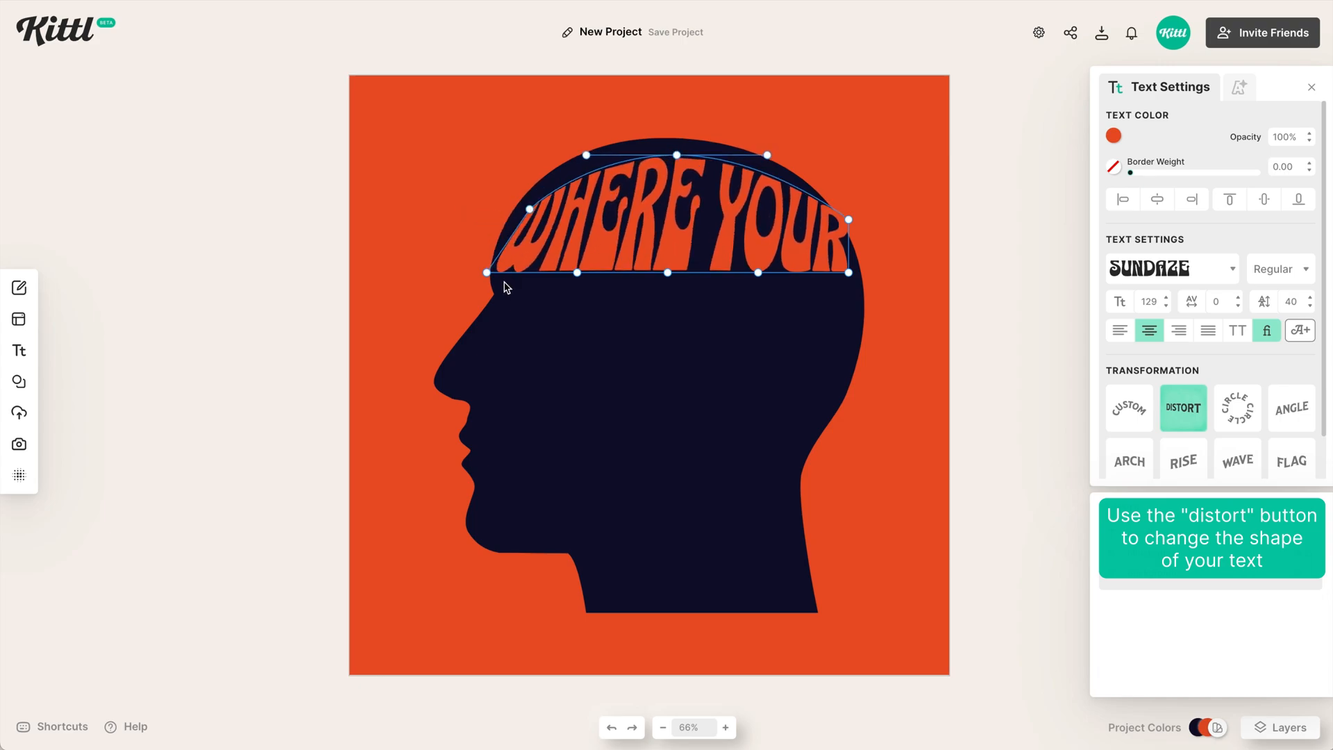
drag(486, 273, 505, 273)
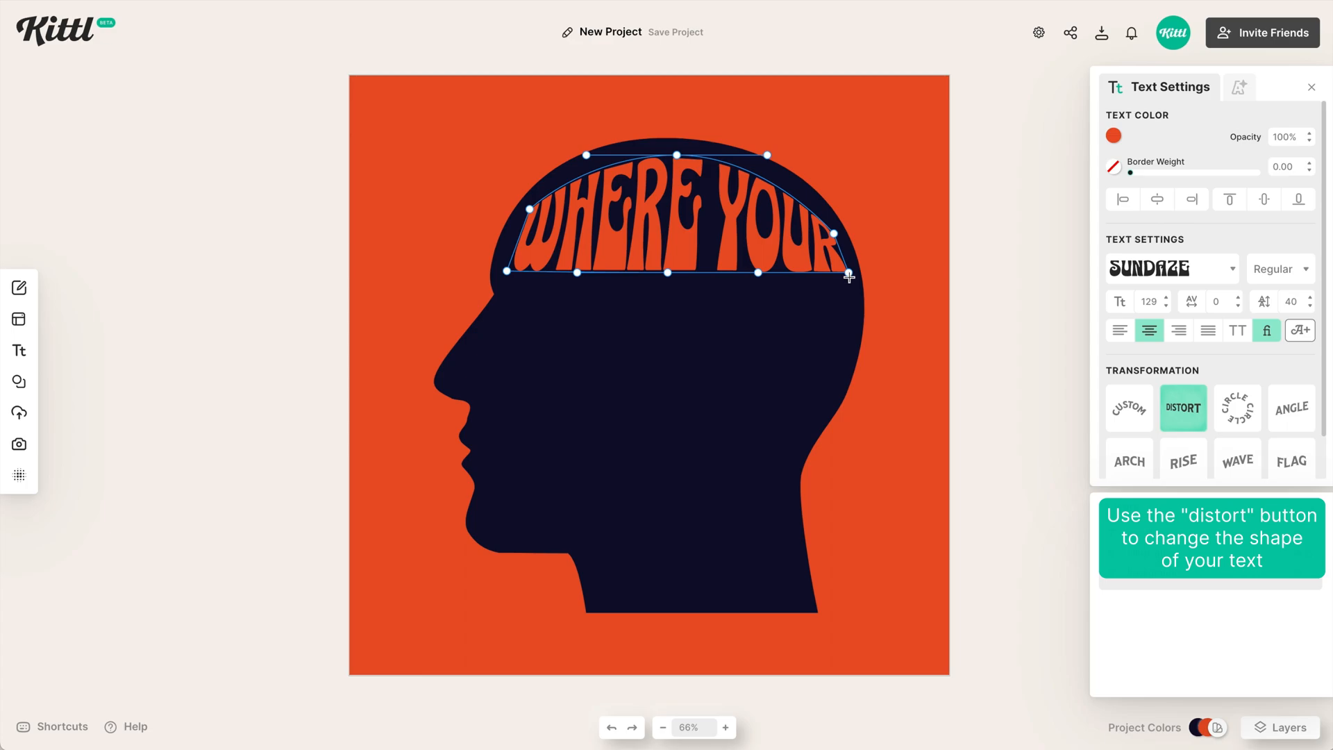
drag(848, 277, 848, 300)
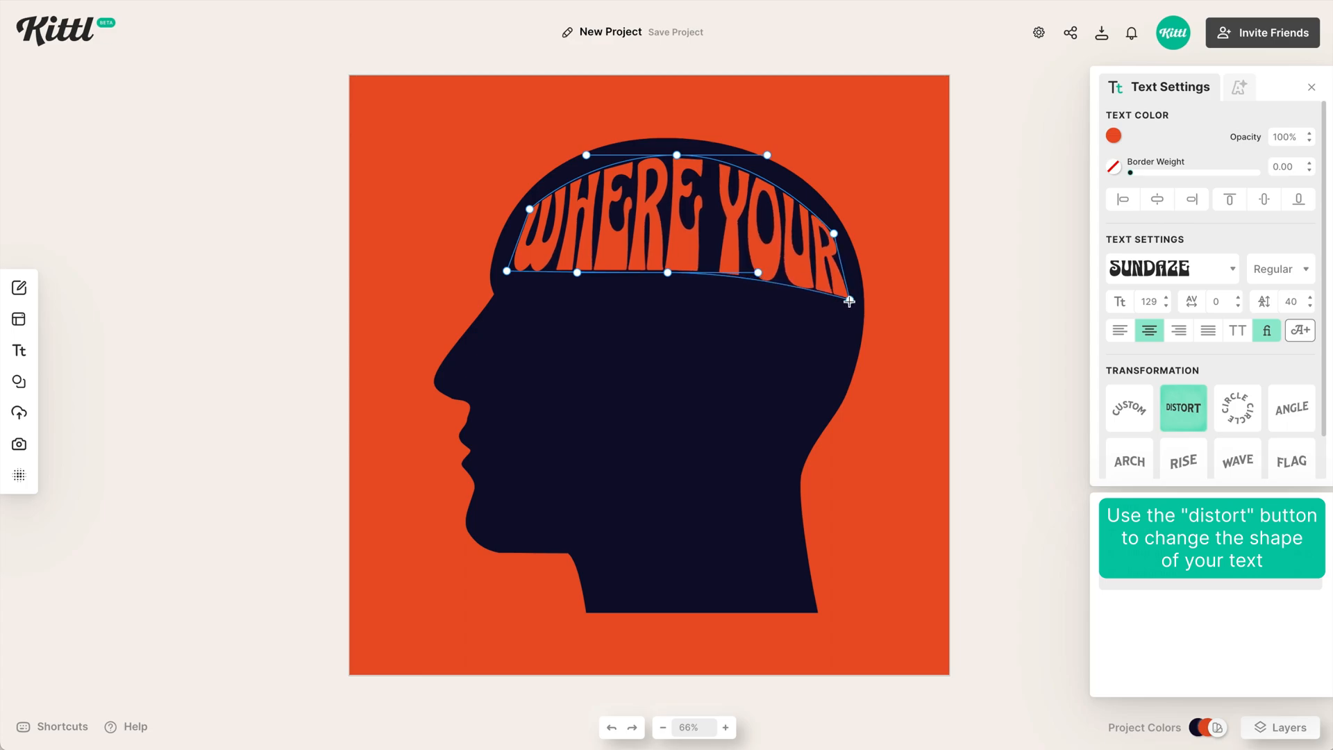
drag(848, 302, 842, 357)
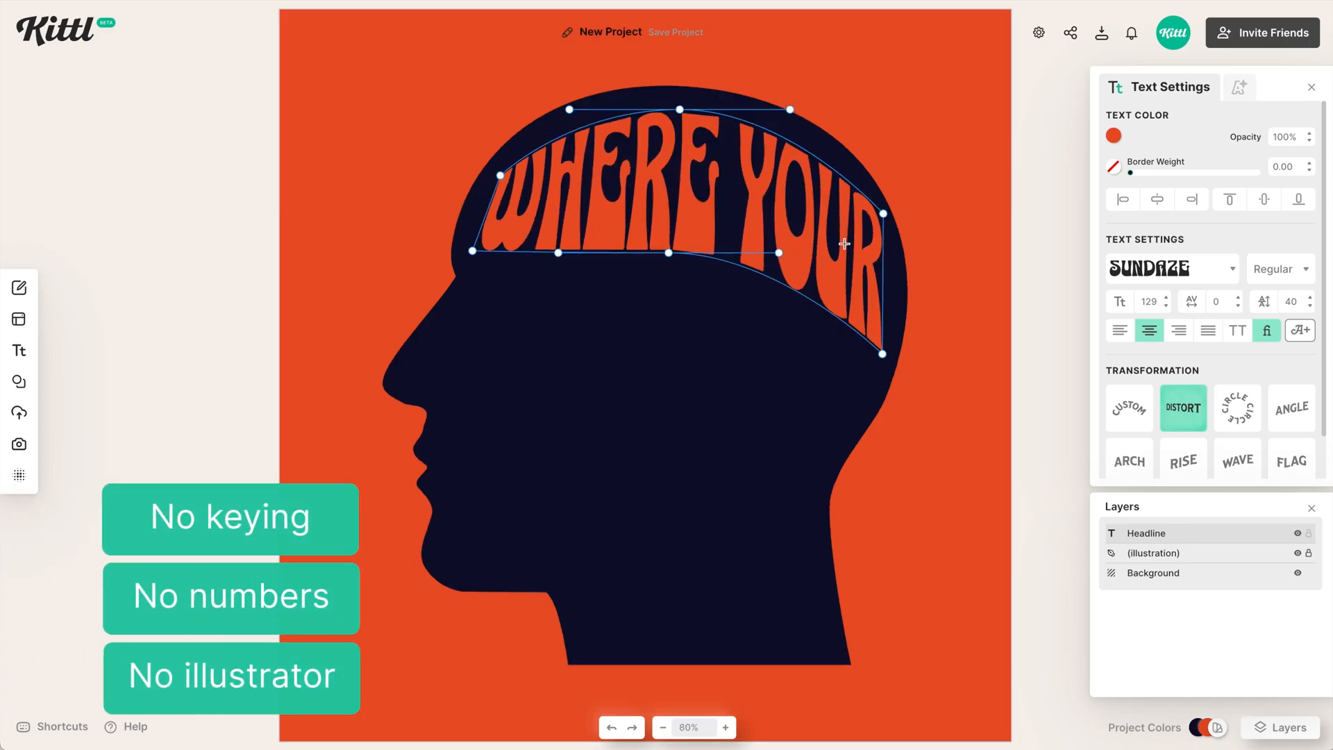
Zoom in and refine the bottom curve of the WHERE YOUR warp.
click(722, 728)
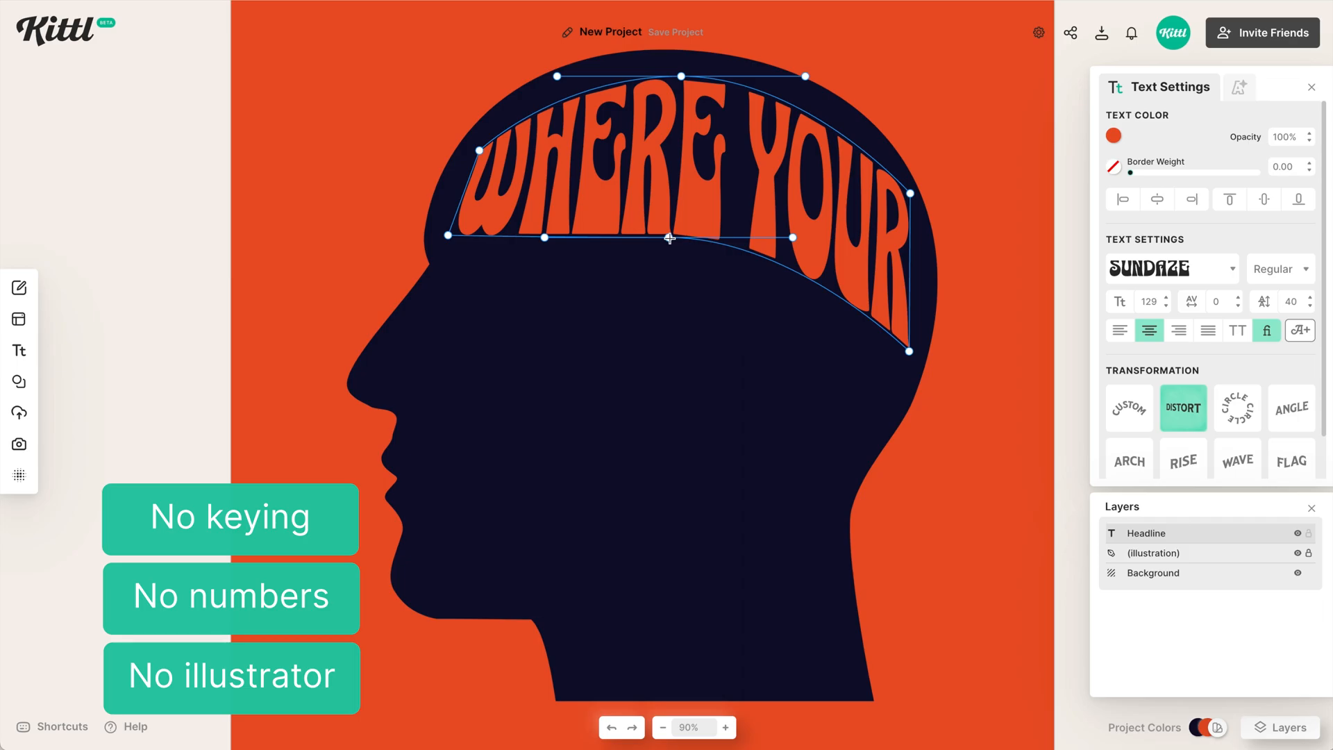
drag(669, 237, 649, 203)
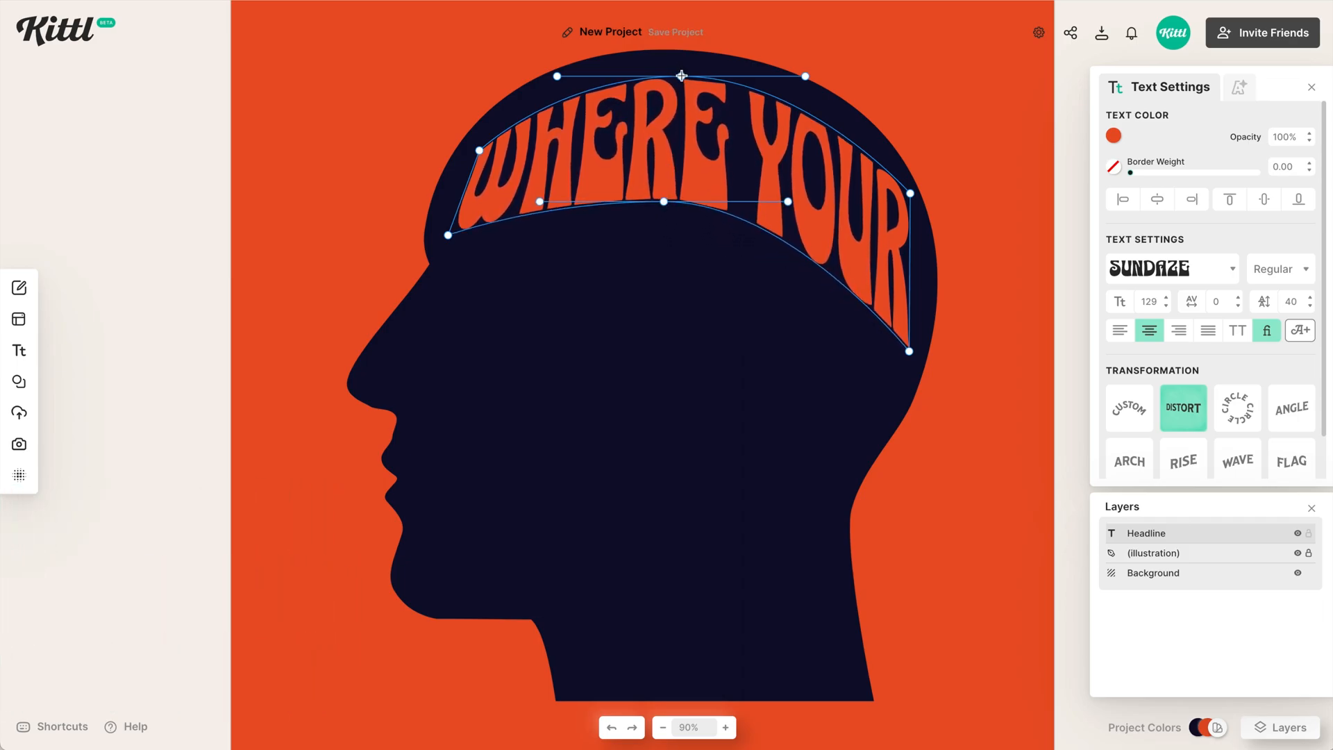
drag(681, 75, 555, 74)
text(FEAR)
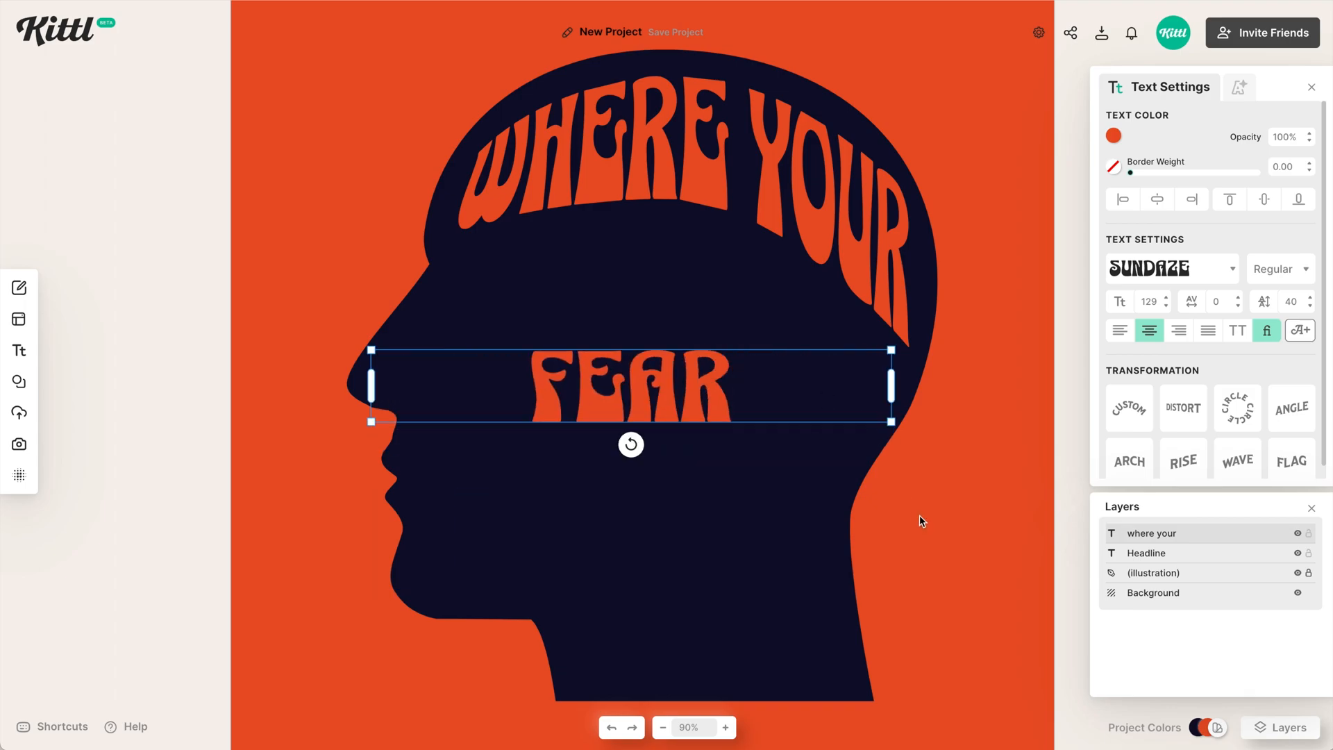
Enlarge FEAR, make it white and warp it to slope across the middle of the head.
drag(892, 400, 670, 400)
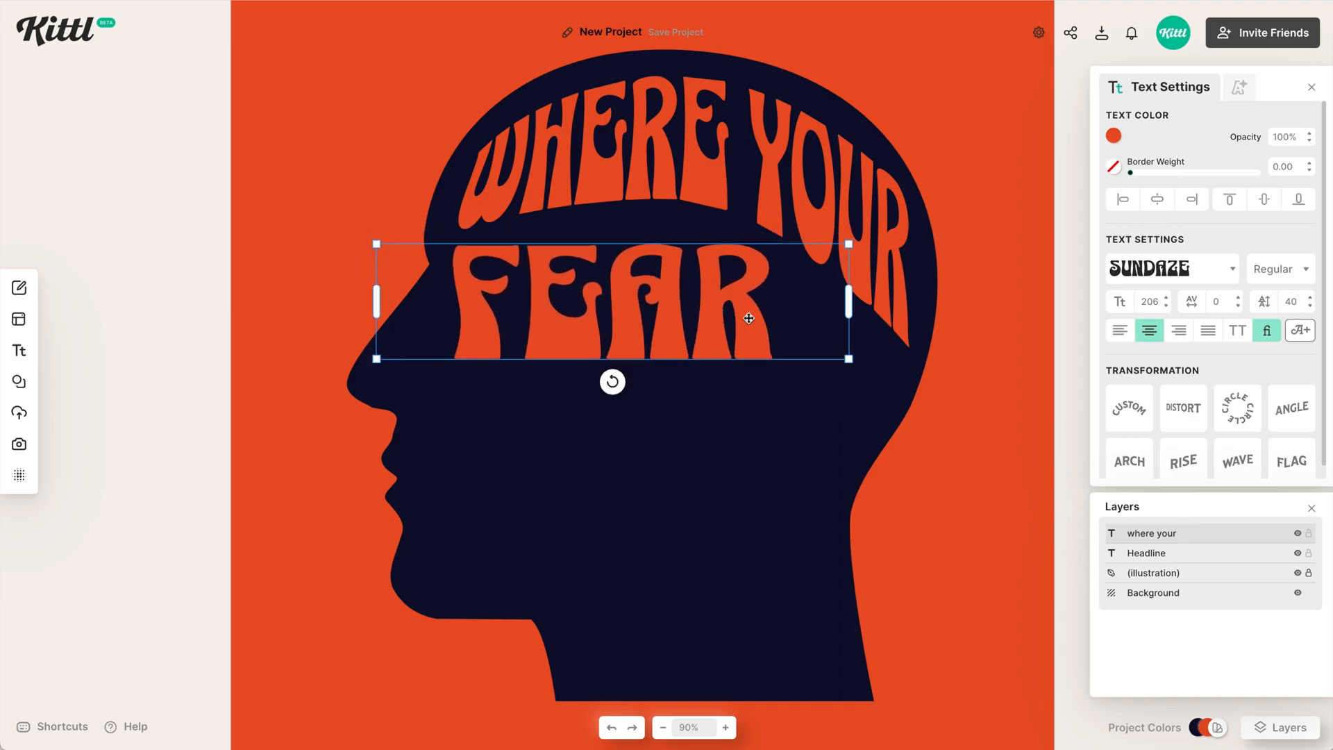
drag(850, 361, 873, 370)
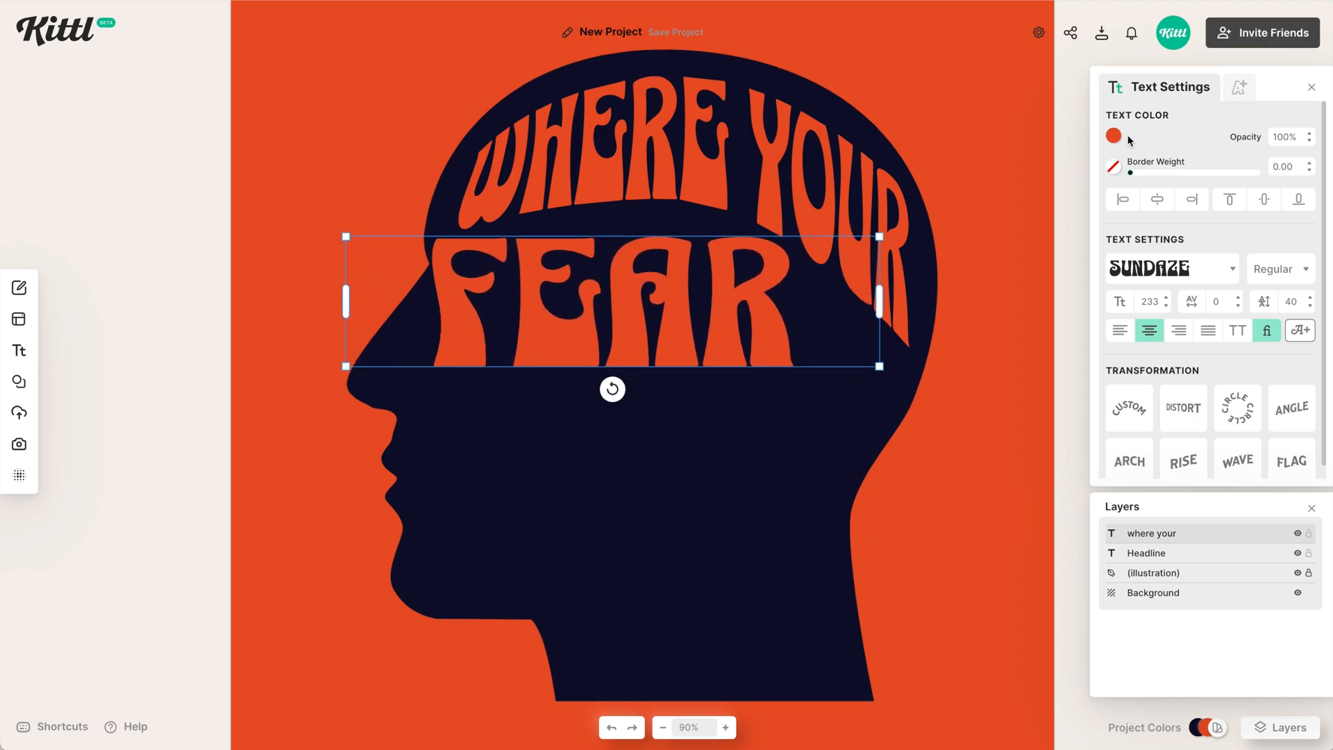
click(1113, 136)
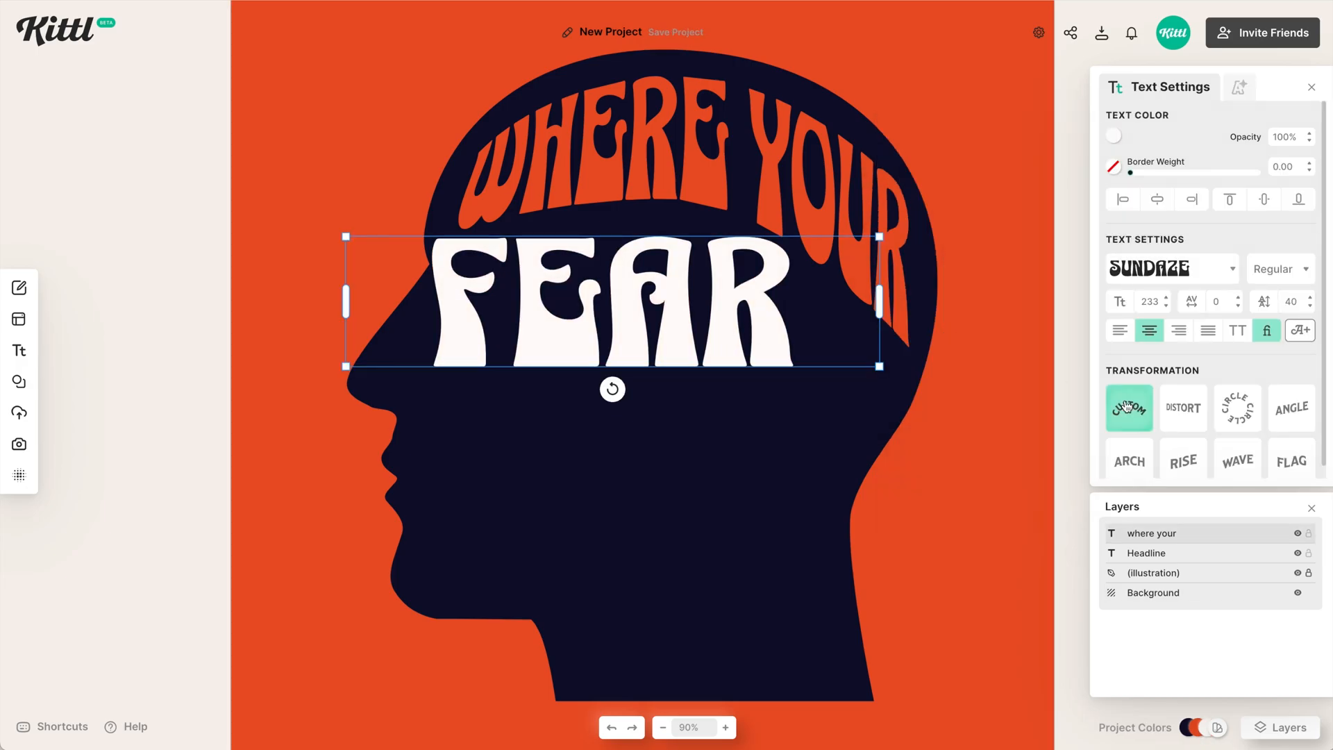
click(1183, 408)
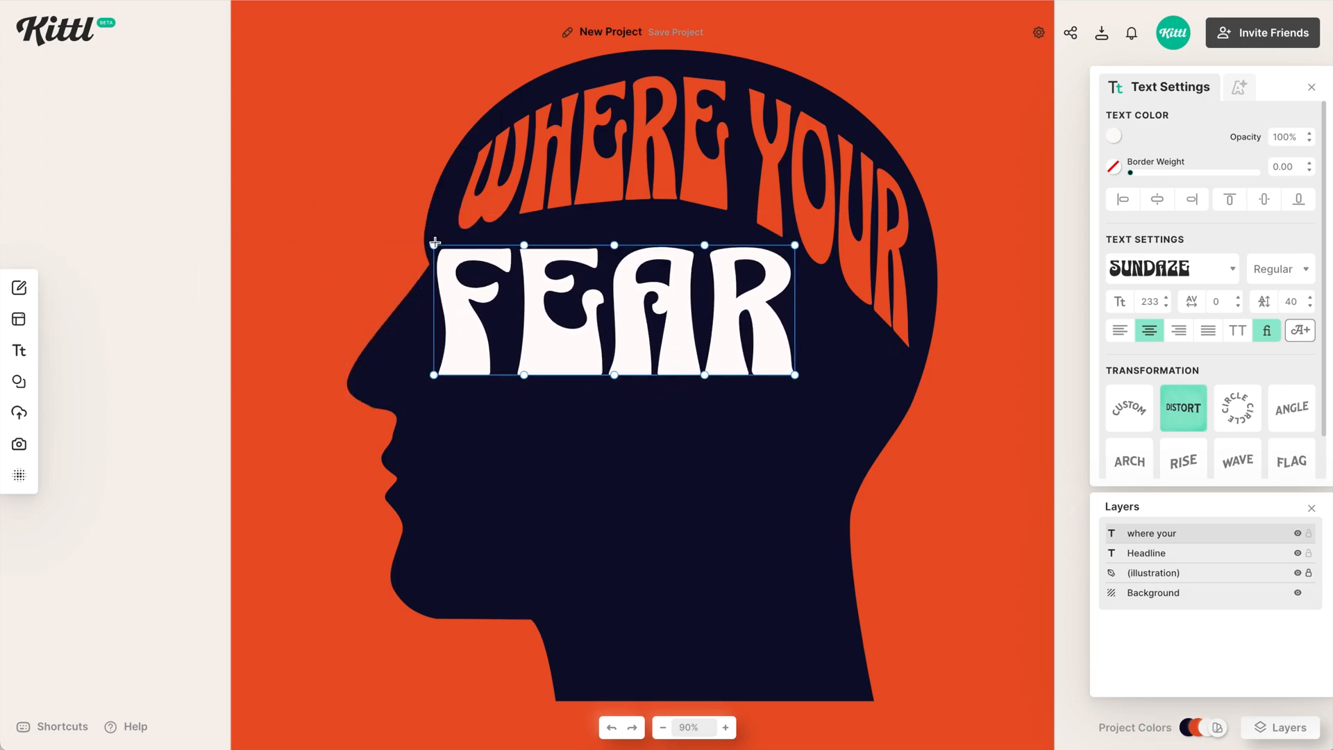
drag(764, 247, 789, 268)
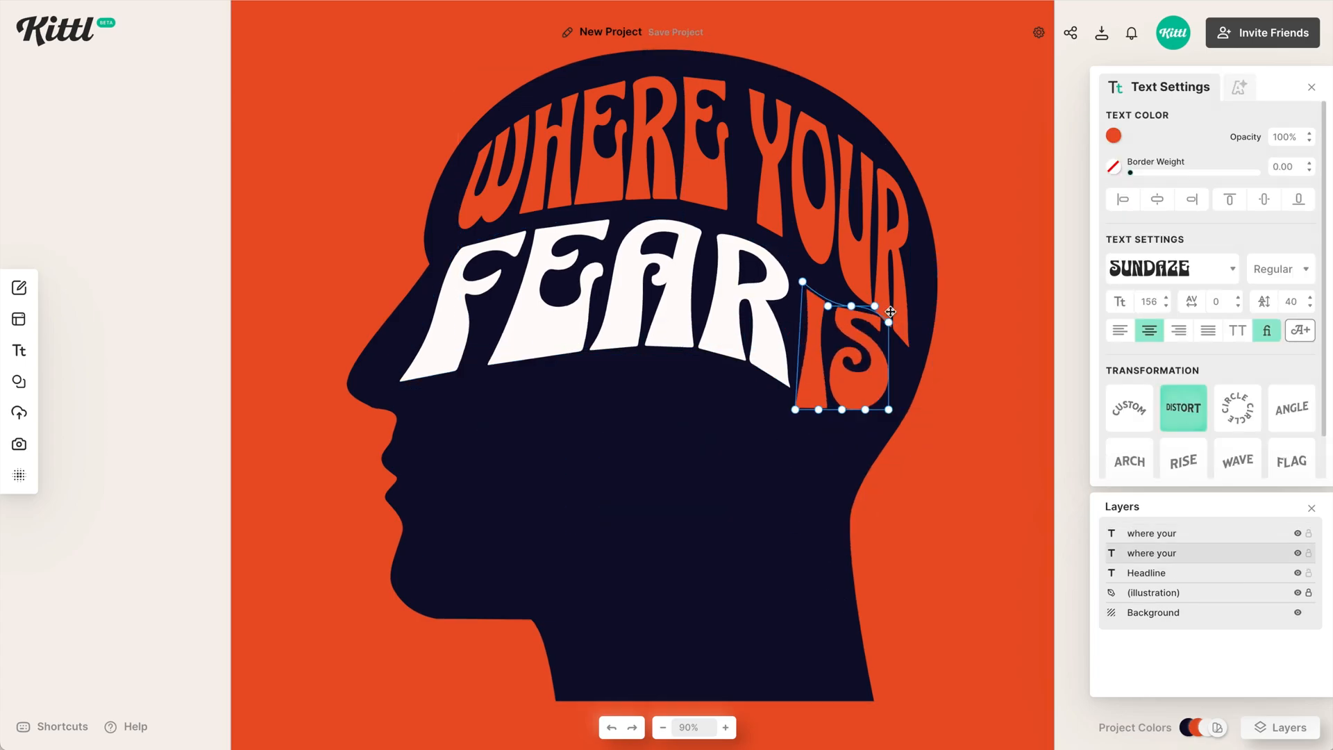
Warp IS down the back of the head and place a warped YOUR lower in the head.
drag(893, 309, 901, 357)
text(YOUR)
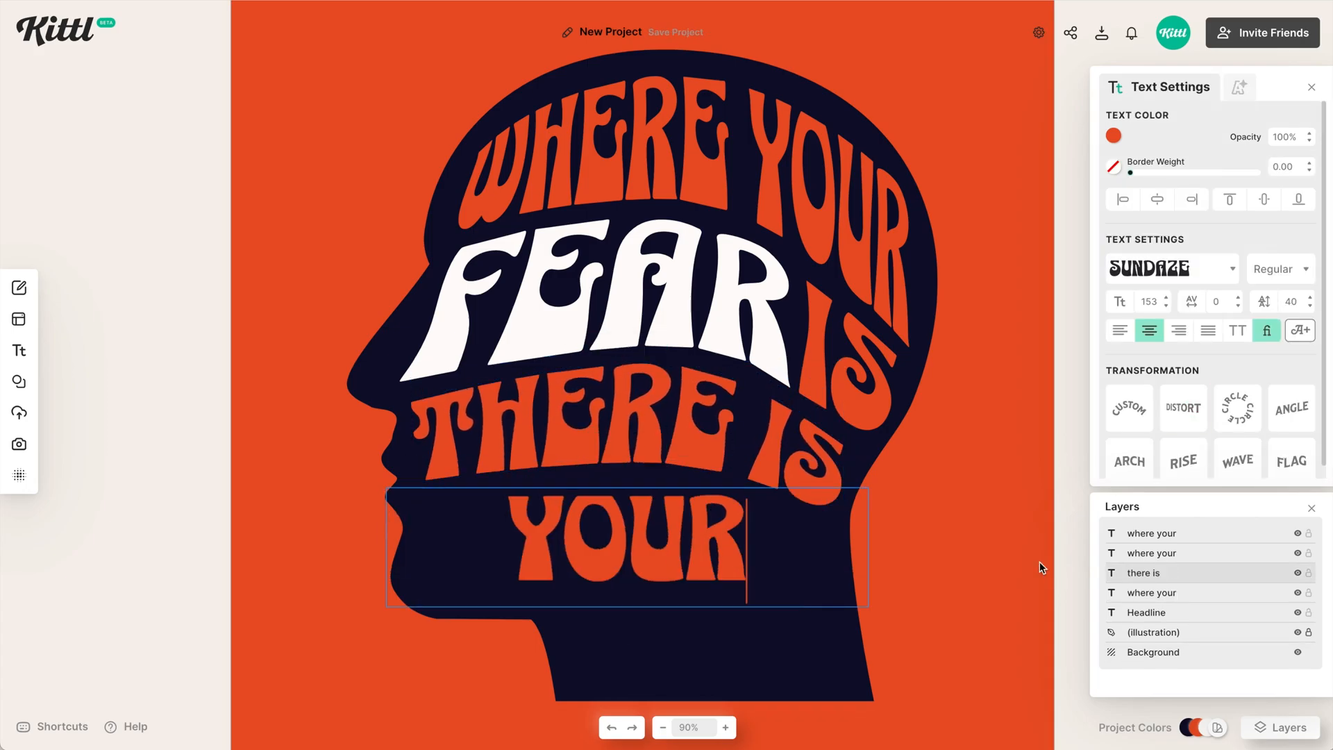
click(1183, 408)
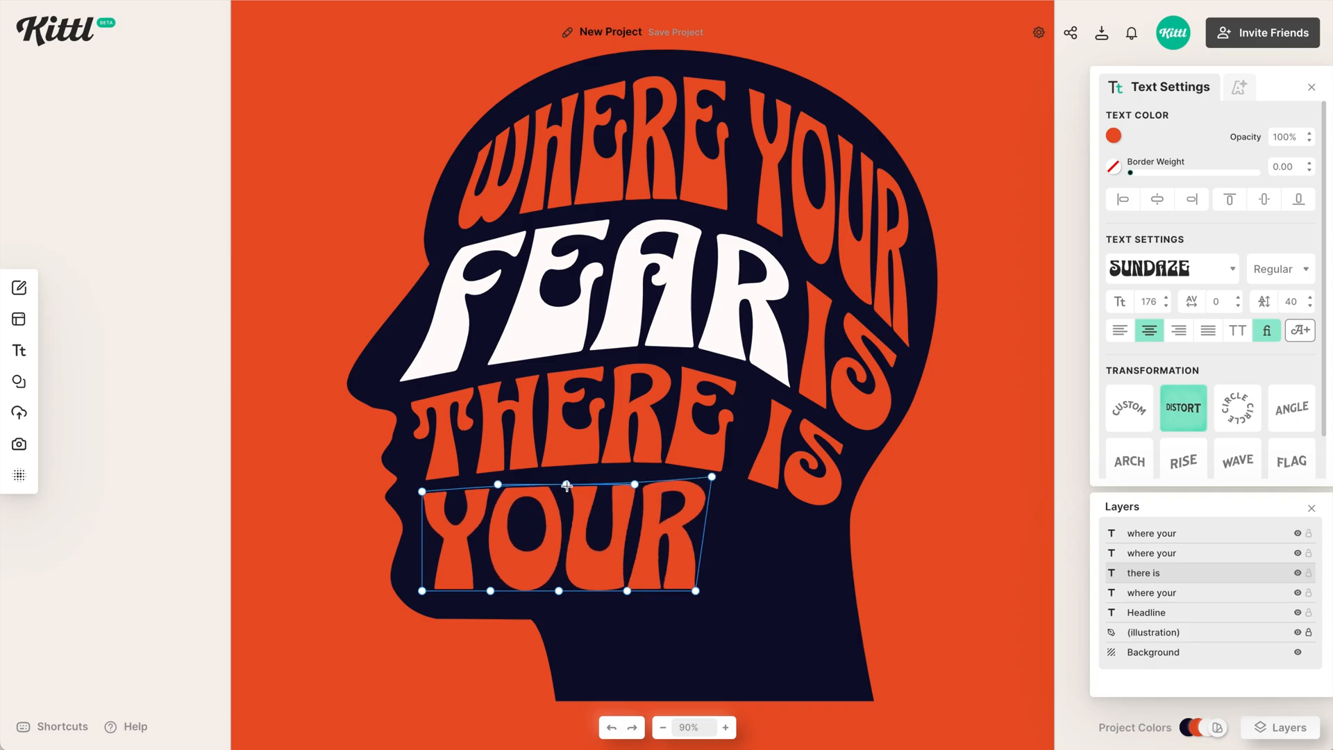
drag(561, 540, 729, 614)
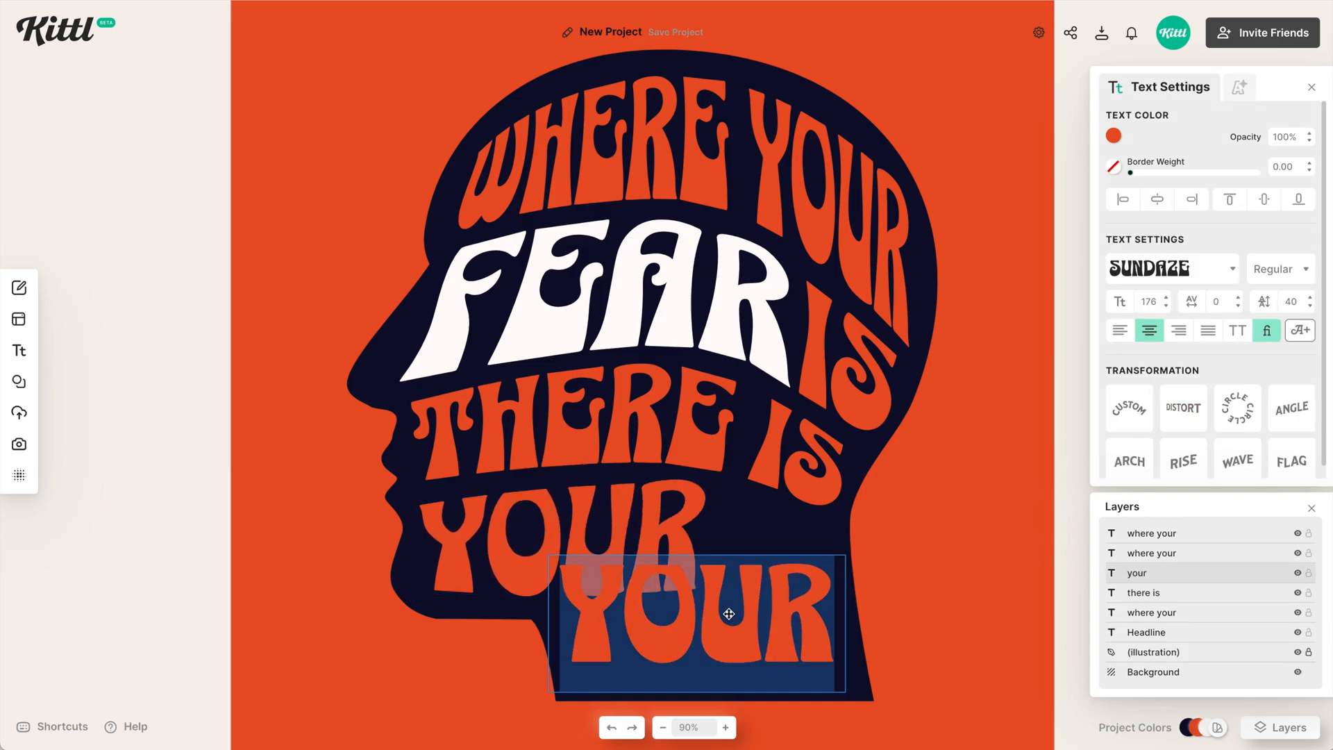
click(1183, 409)
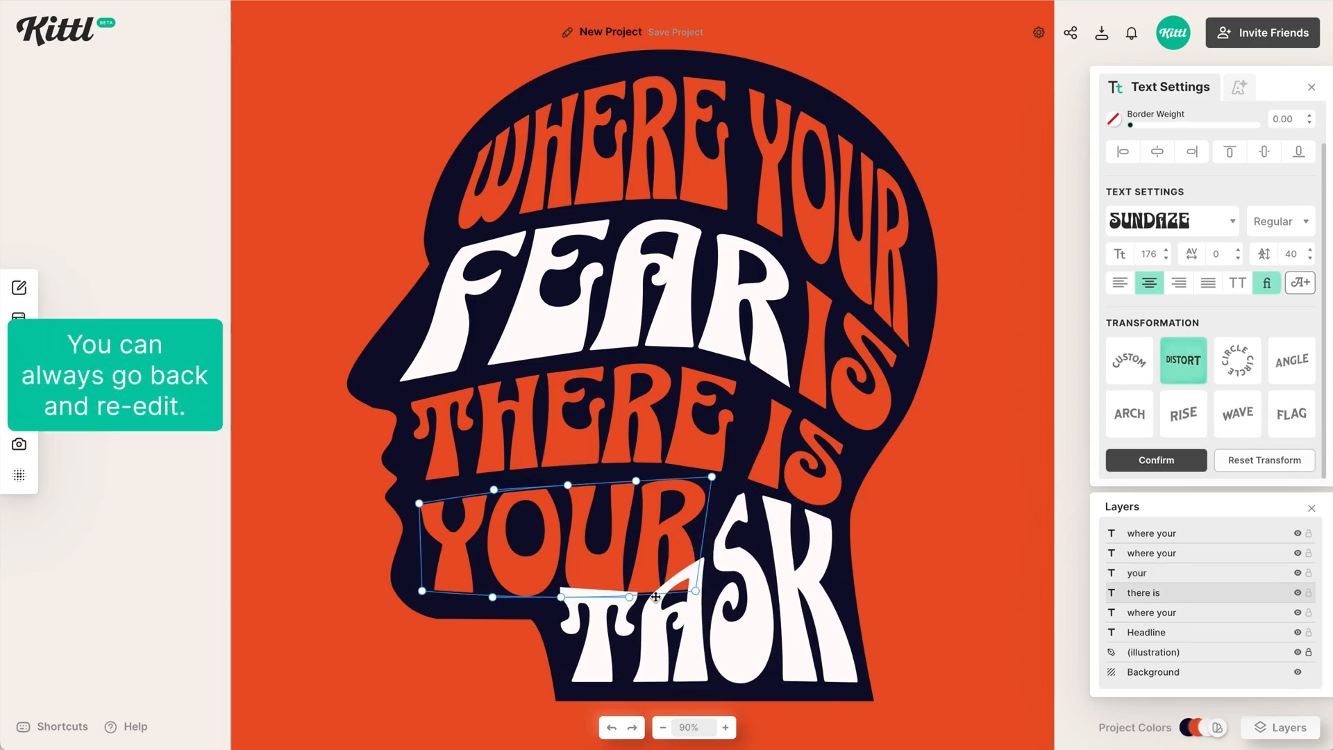
Reshape TASK so its left side tapers up under YOUR in the lower head.
drag(696, 593, 709, 536)
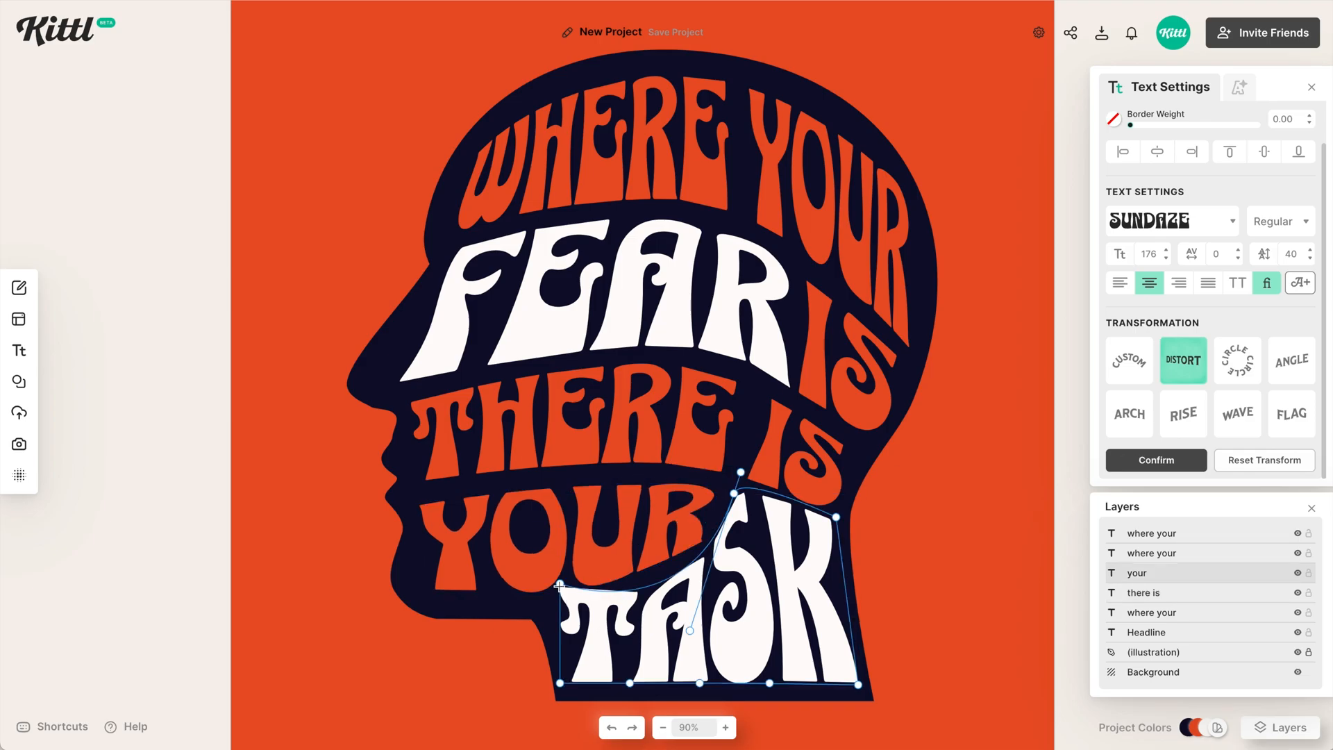
drag(558, 584, 549, 611)
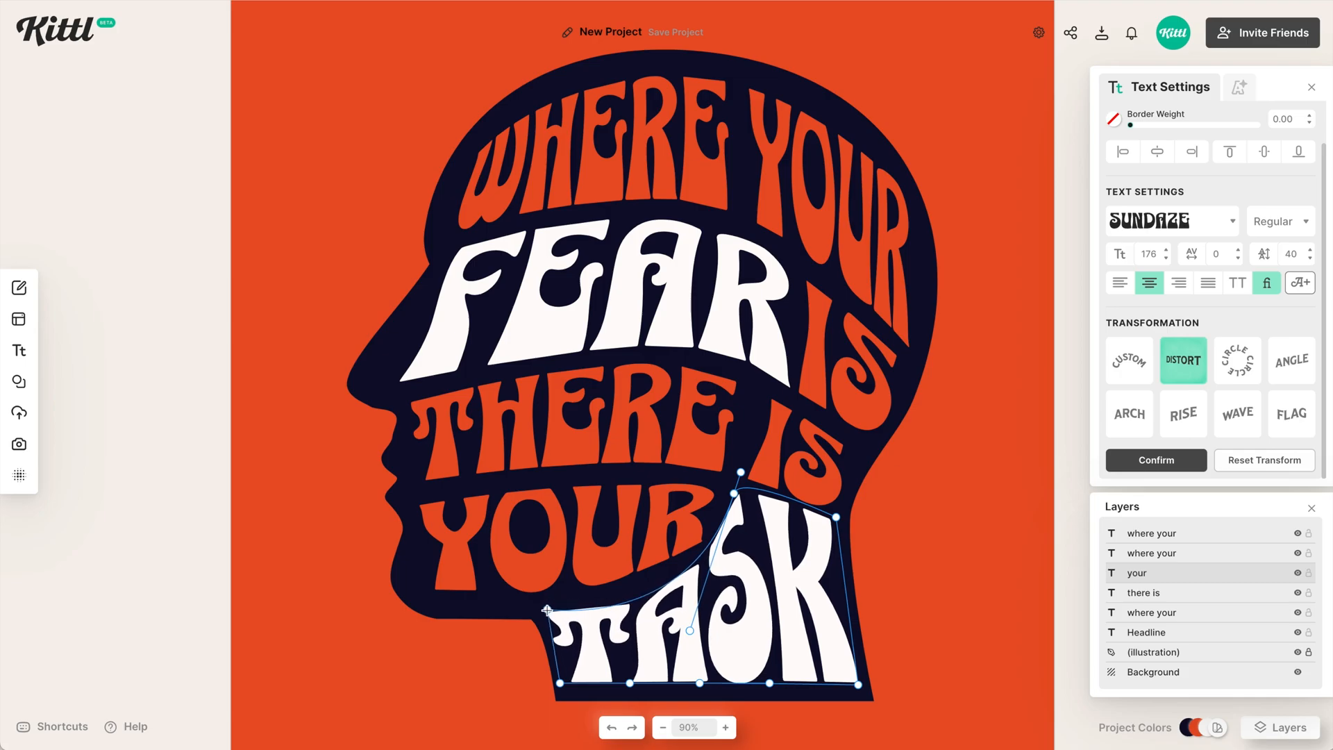